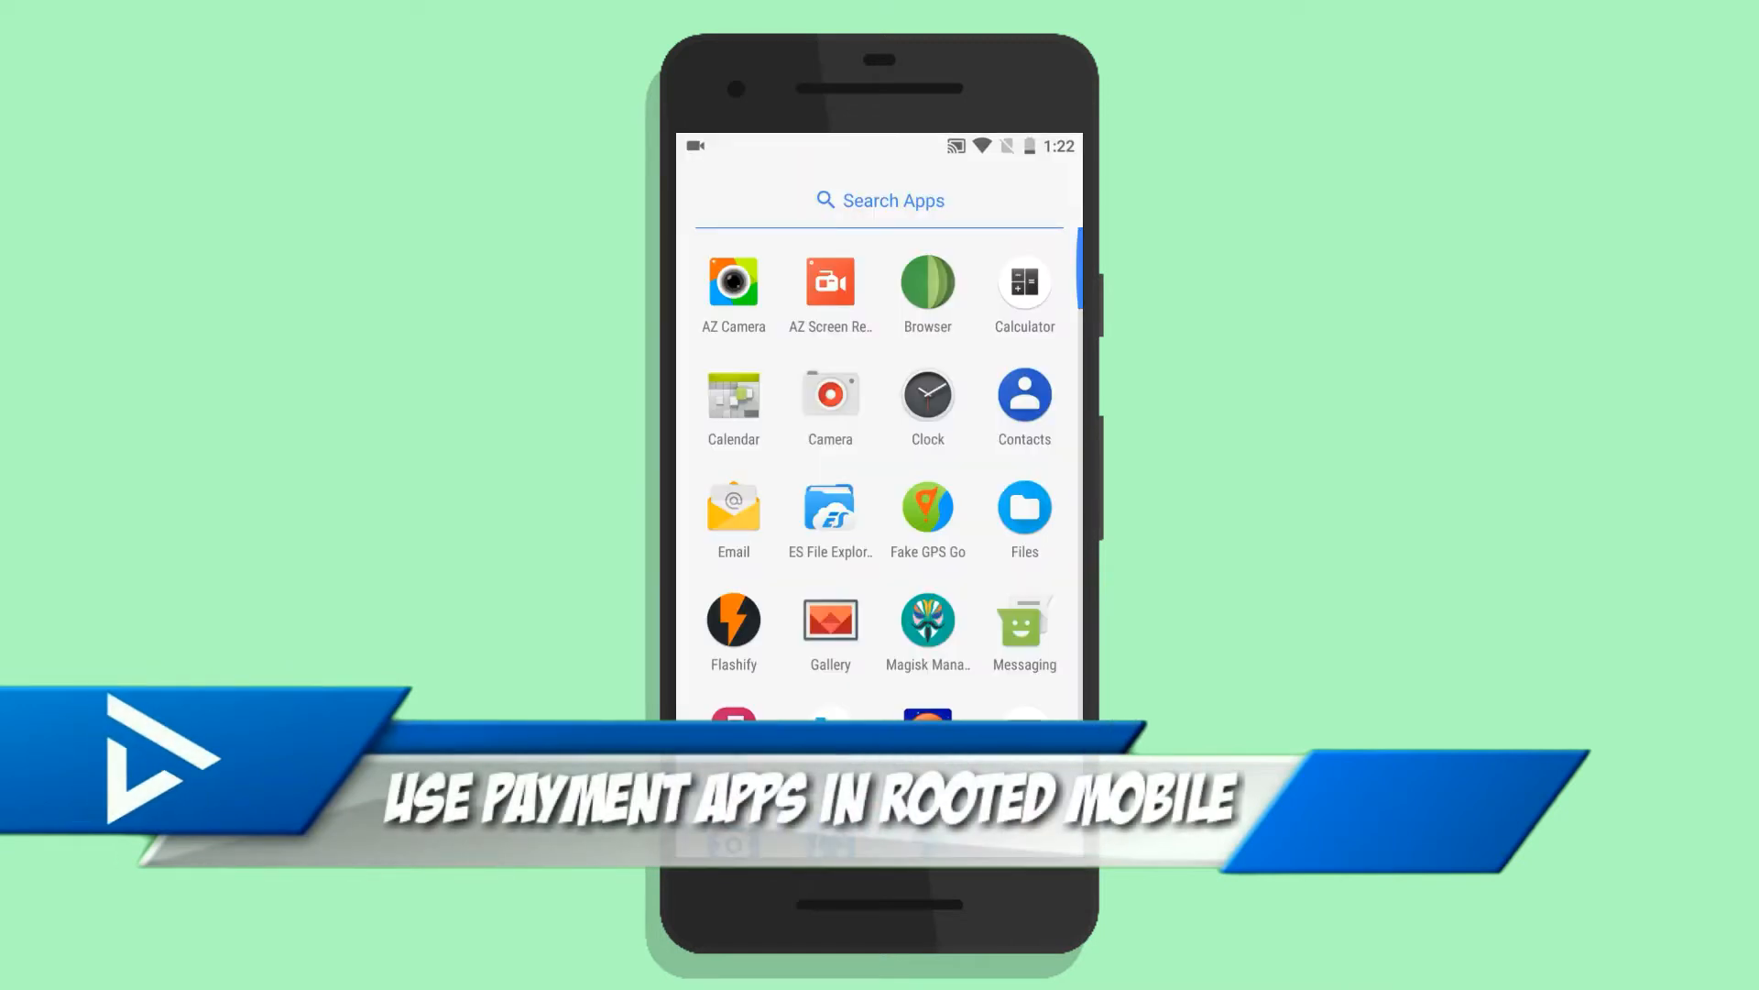
Step: Launch the Browser app from the launcher's app drawer
{"action": "left_click", "coordinate": [928, 283]}
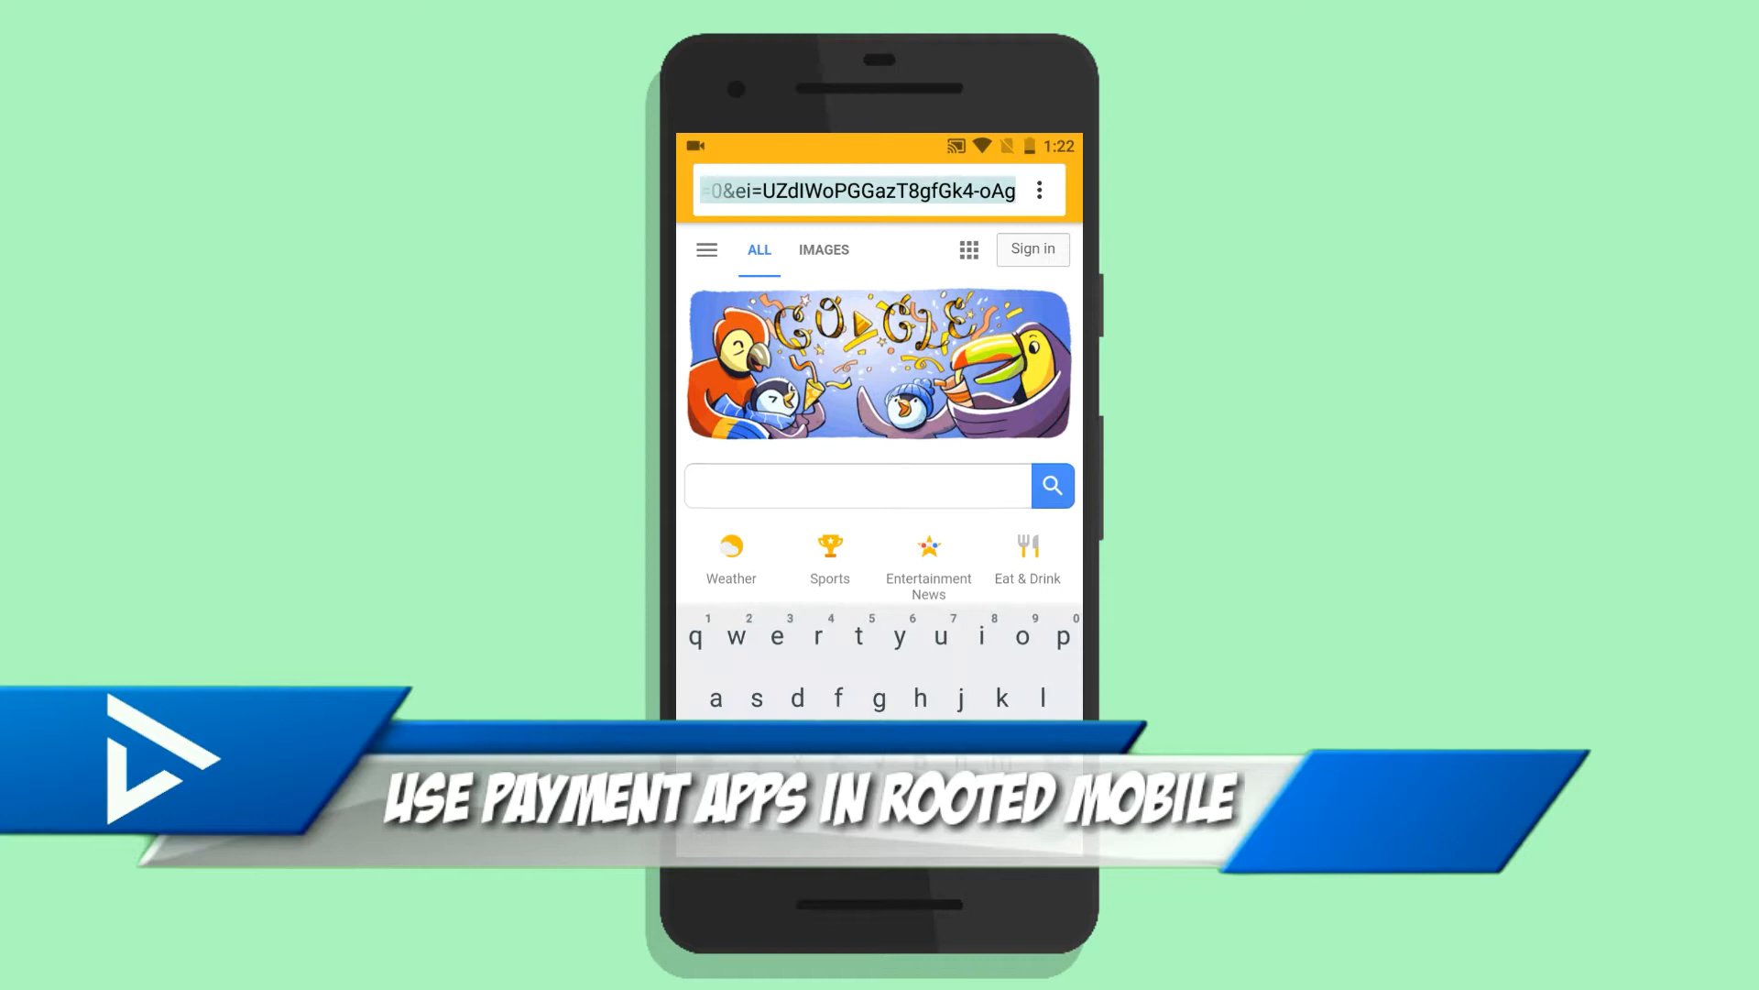
Step: Search 'xda magisk' from the address bar to reach the XDA Magisk forum
{"action": "type", "text": "xda ma"}
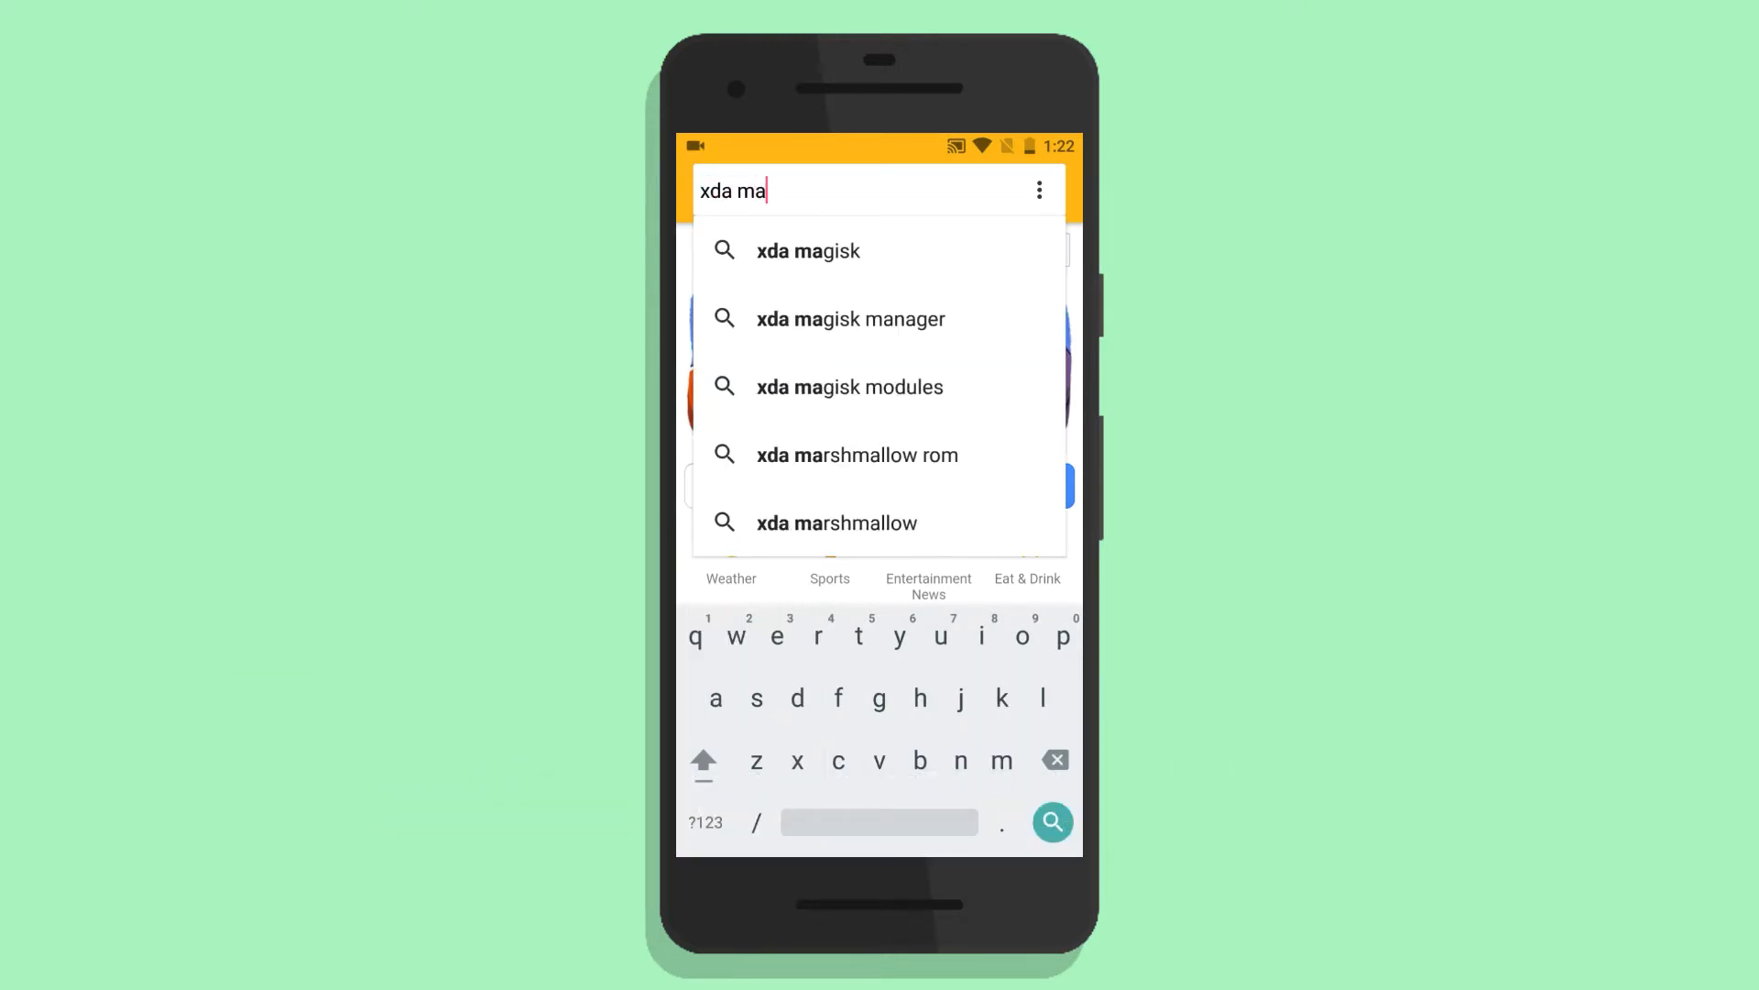
{"action": "left_click", "coordinate": [807, 250]}
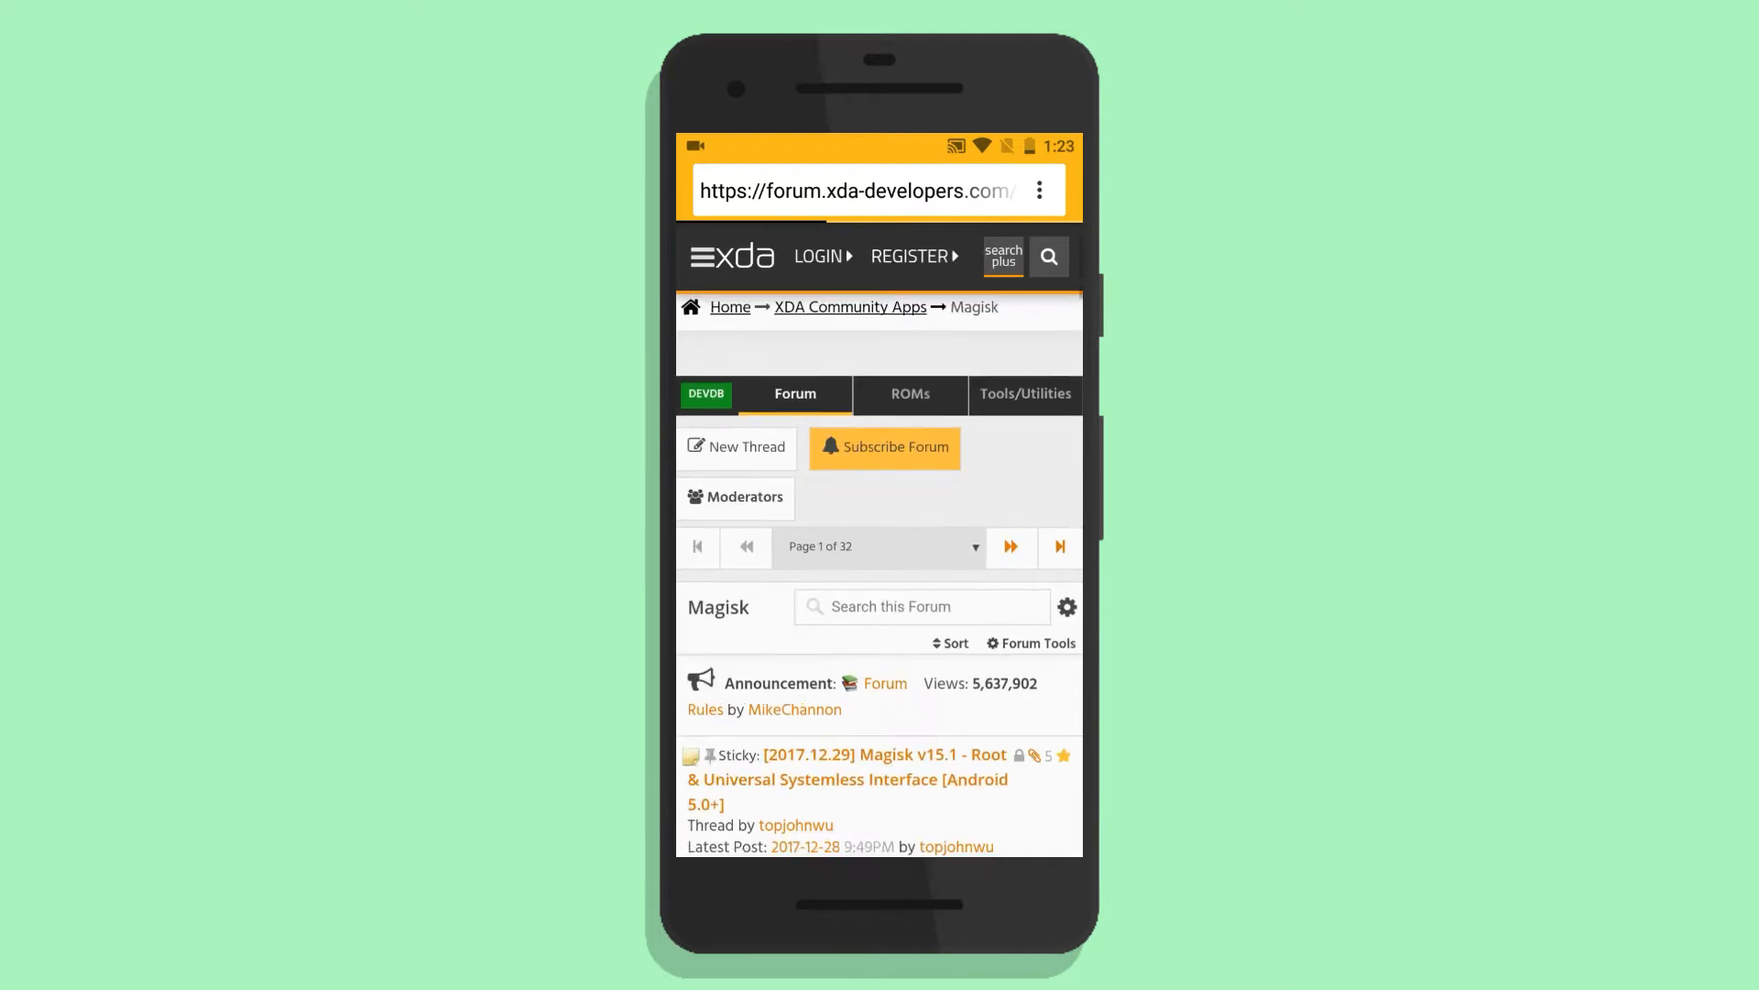
Step: Browse the [BETA] Magisk v15.1 thread's attached files, then launch Flashify
{"action": "scroll", "scroll_direction": "down", "scroll_amount": 3}
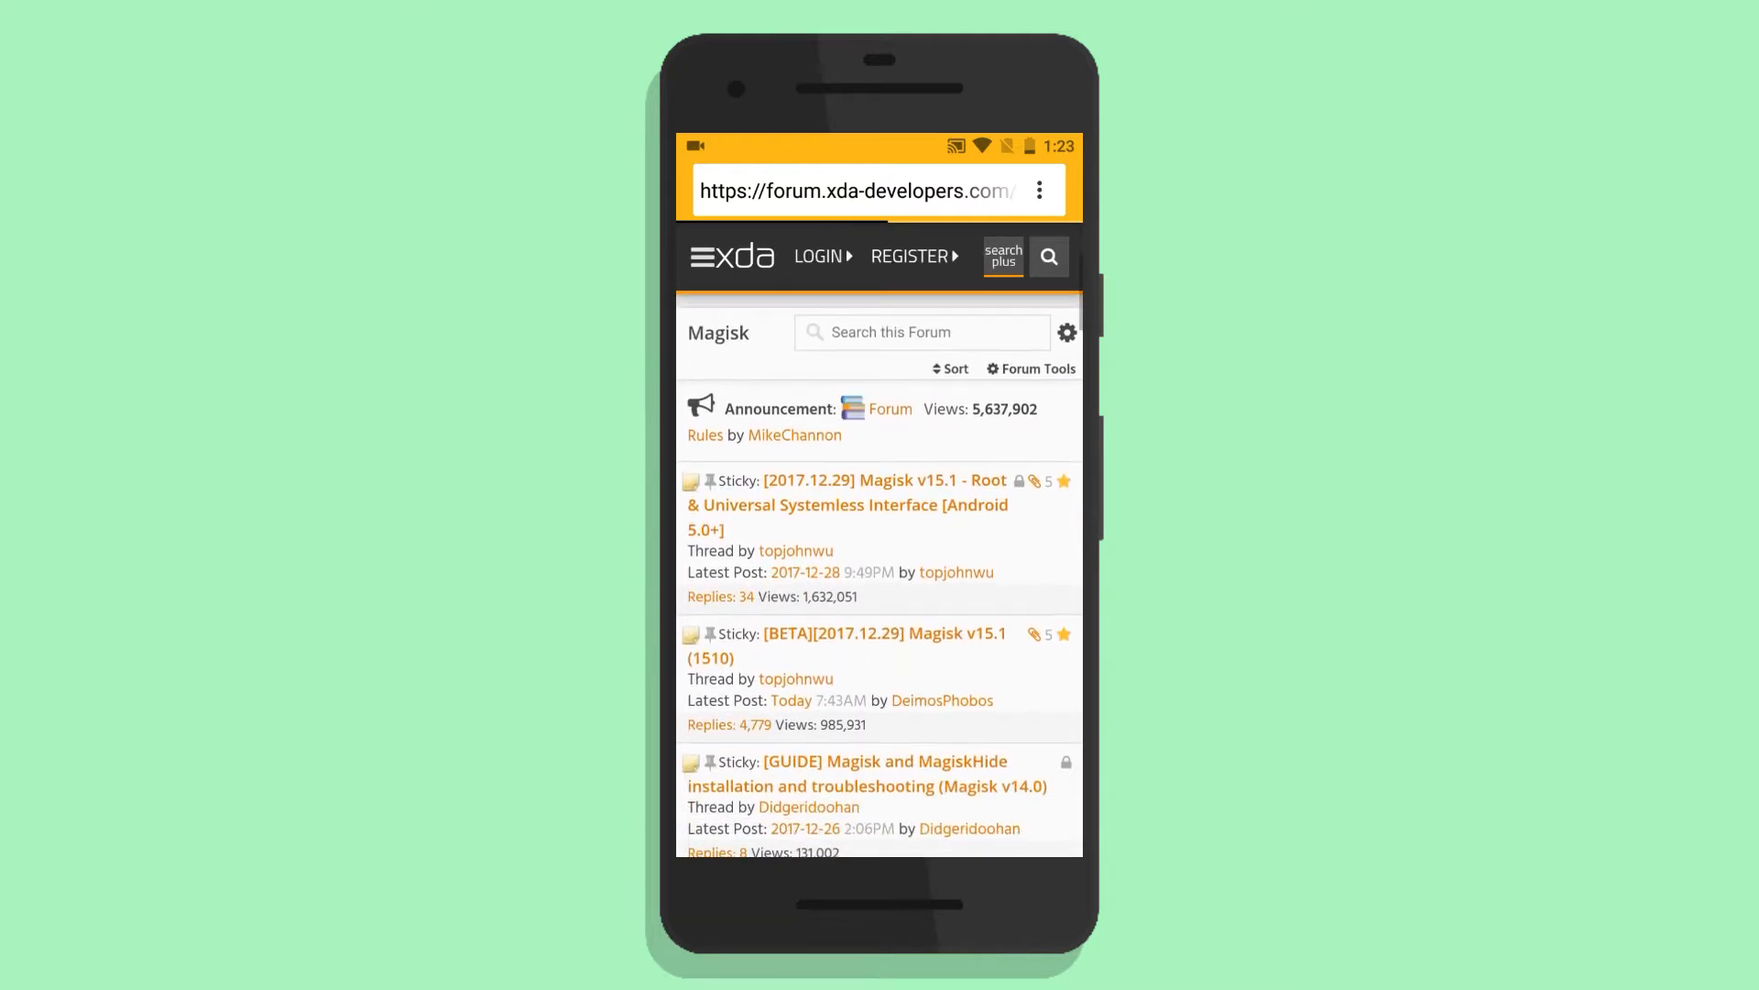
{"action": "left_click", "coordinate": [882, 633]}
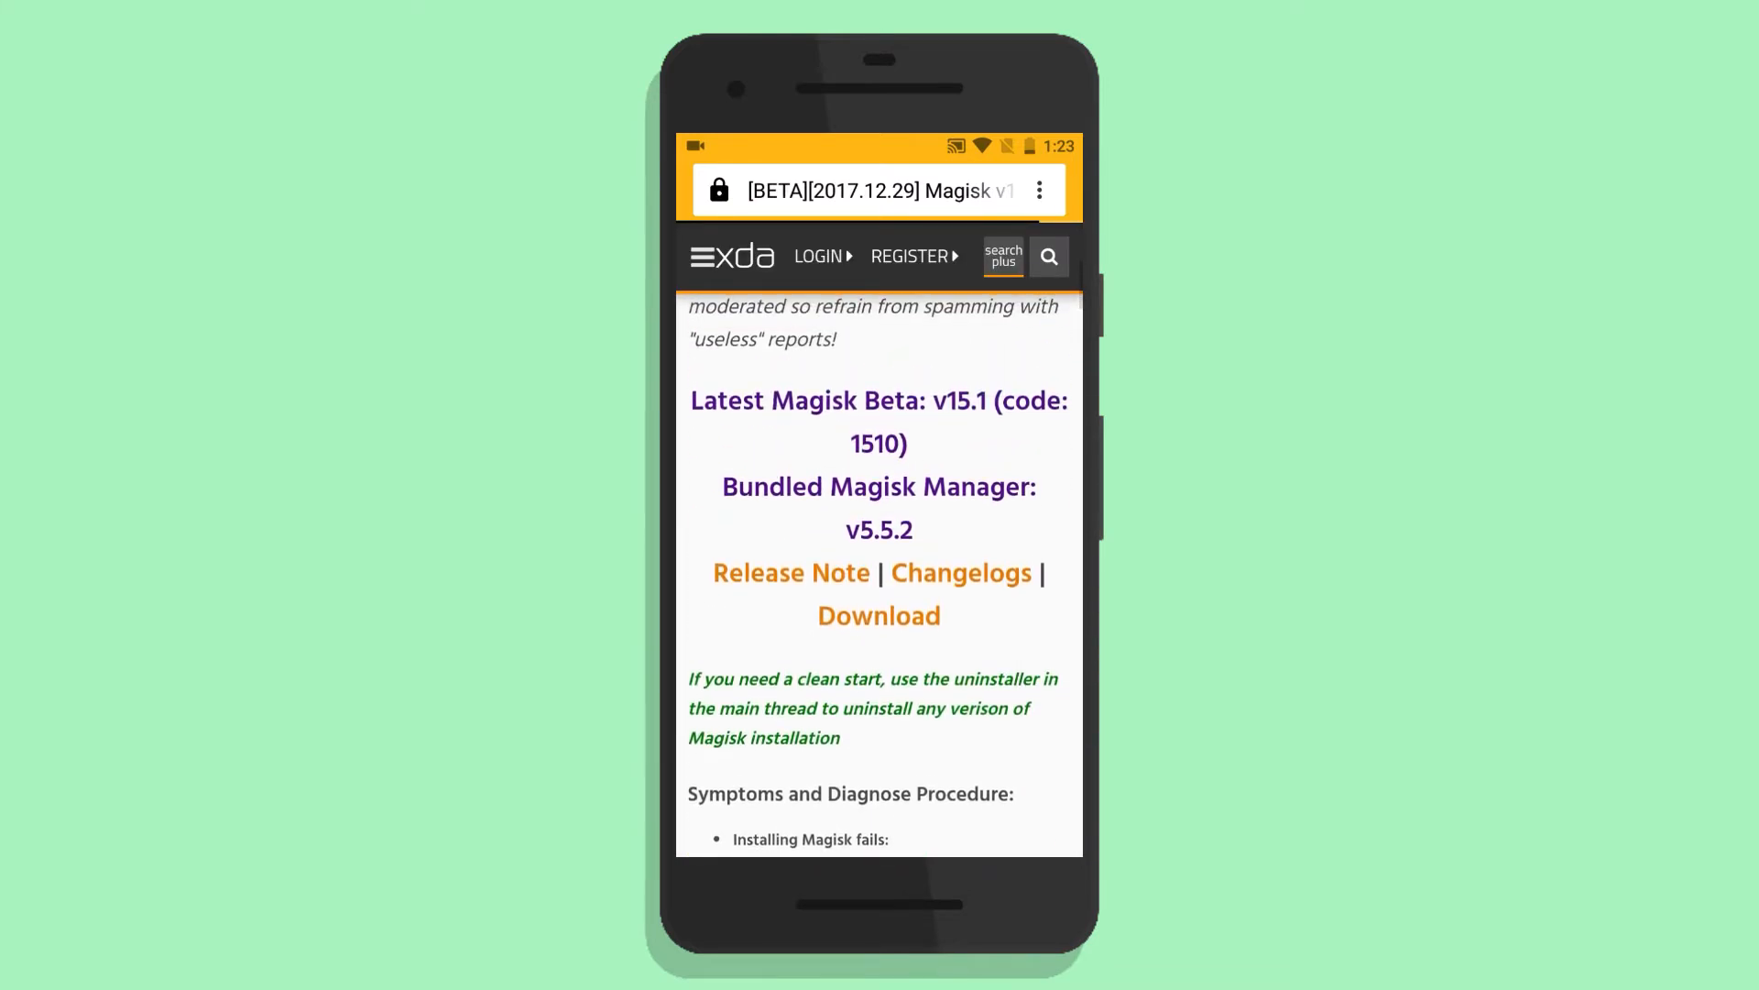
{"action": "scroll", "scroll_direction": "down", "scroll_amount": 3}
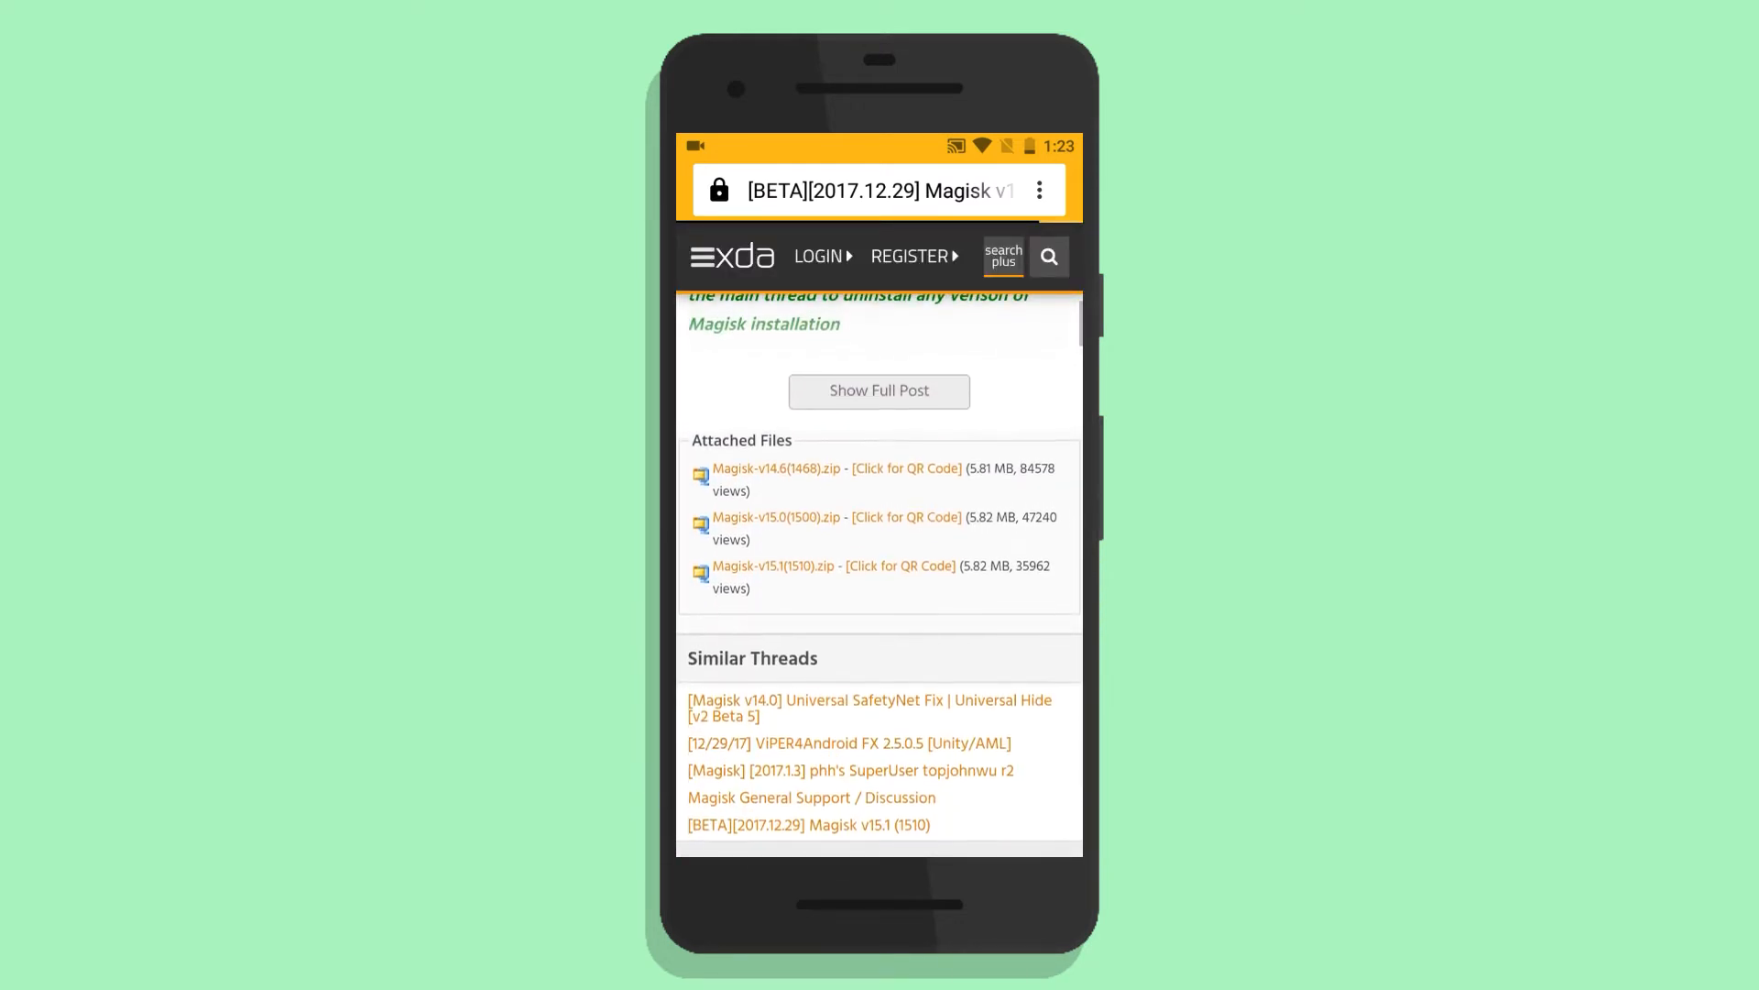
{"action": "scroll", "scroll_direction": "up", "scroll_amount": 3}
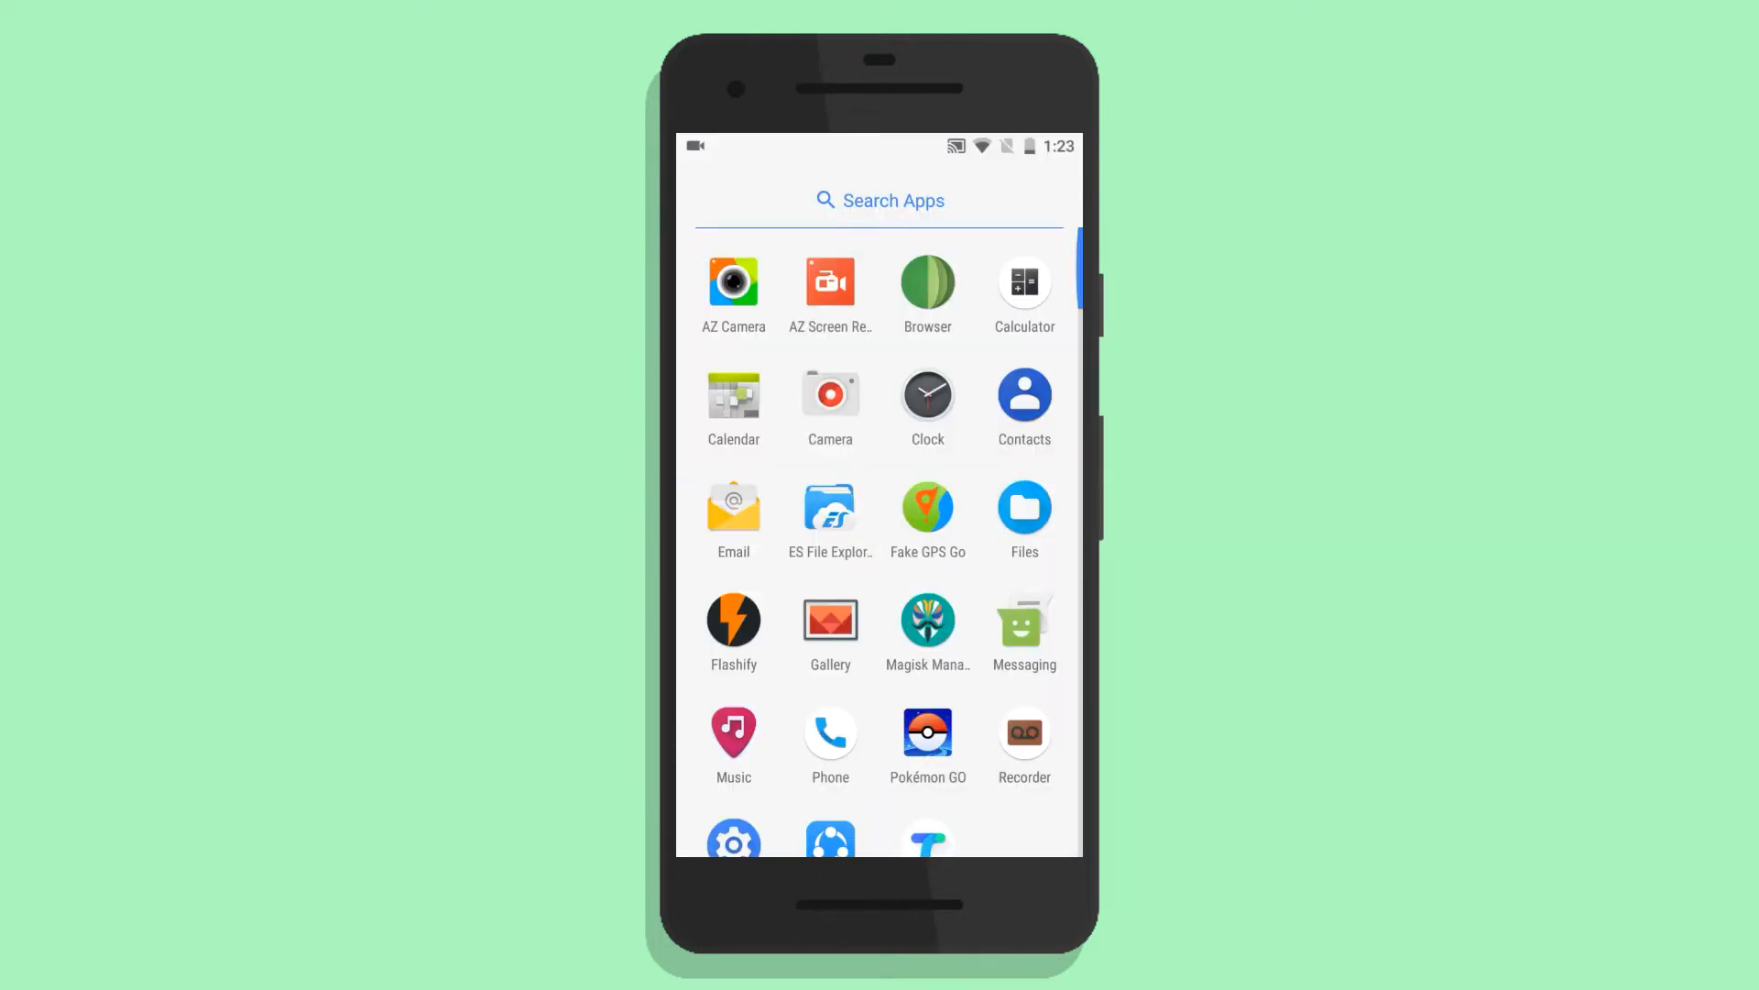
{"action": "left_click", "coordinate": [734, 619]}
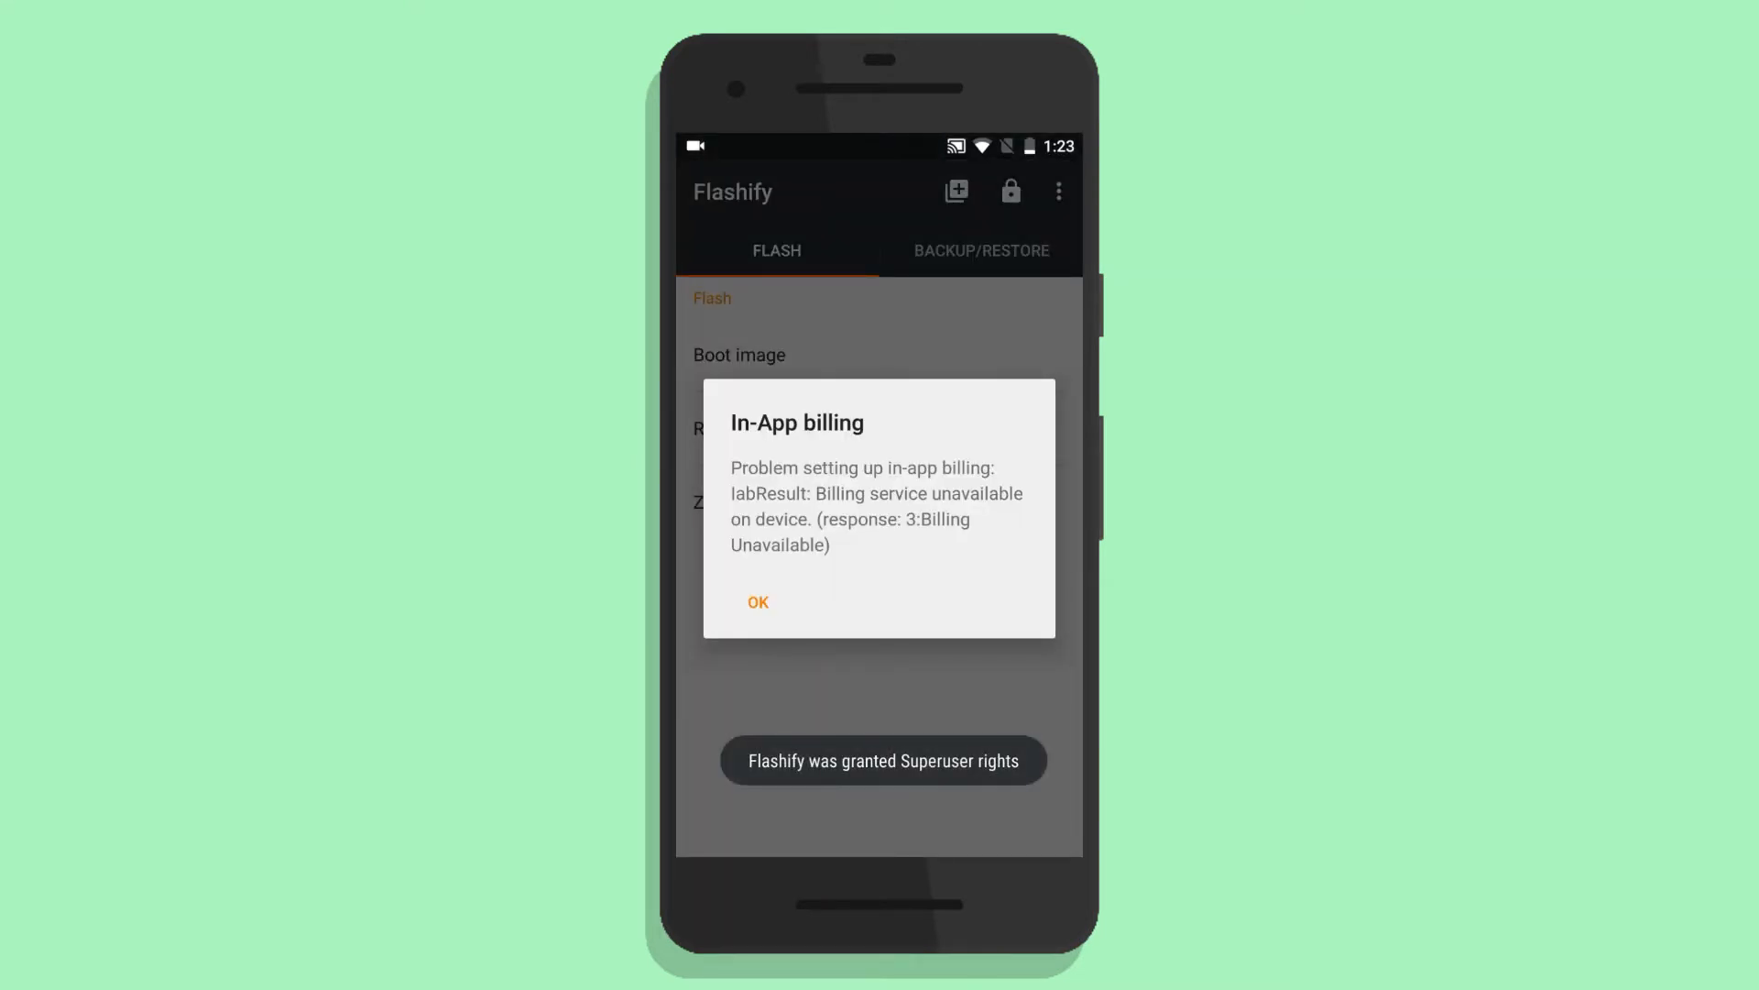
Step: Dismiss the billing error and select Magisk-v15.0(1500).zip as the zip to flash
{"action": "left_click", "coordinate": [758, 602]}
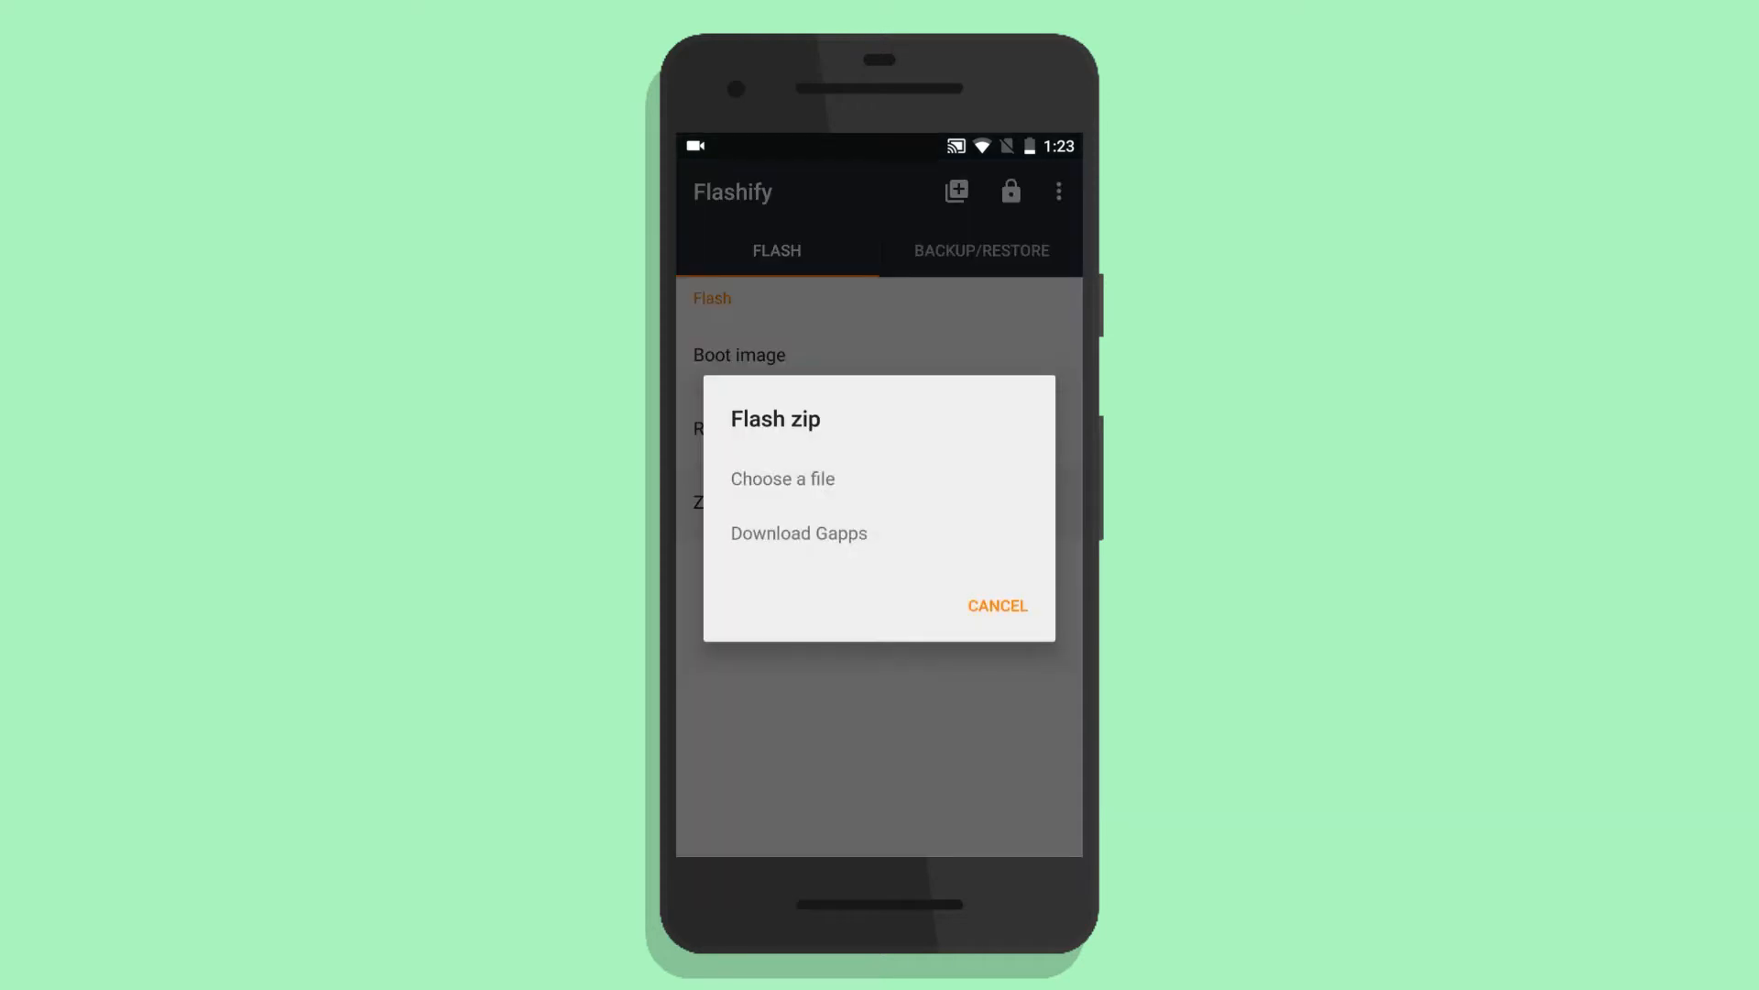
{"action": "left_click", "coordinate": [783, 478]}
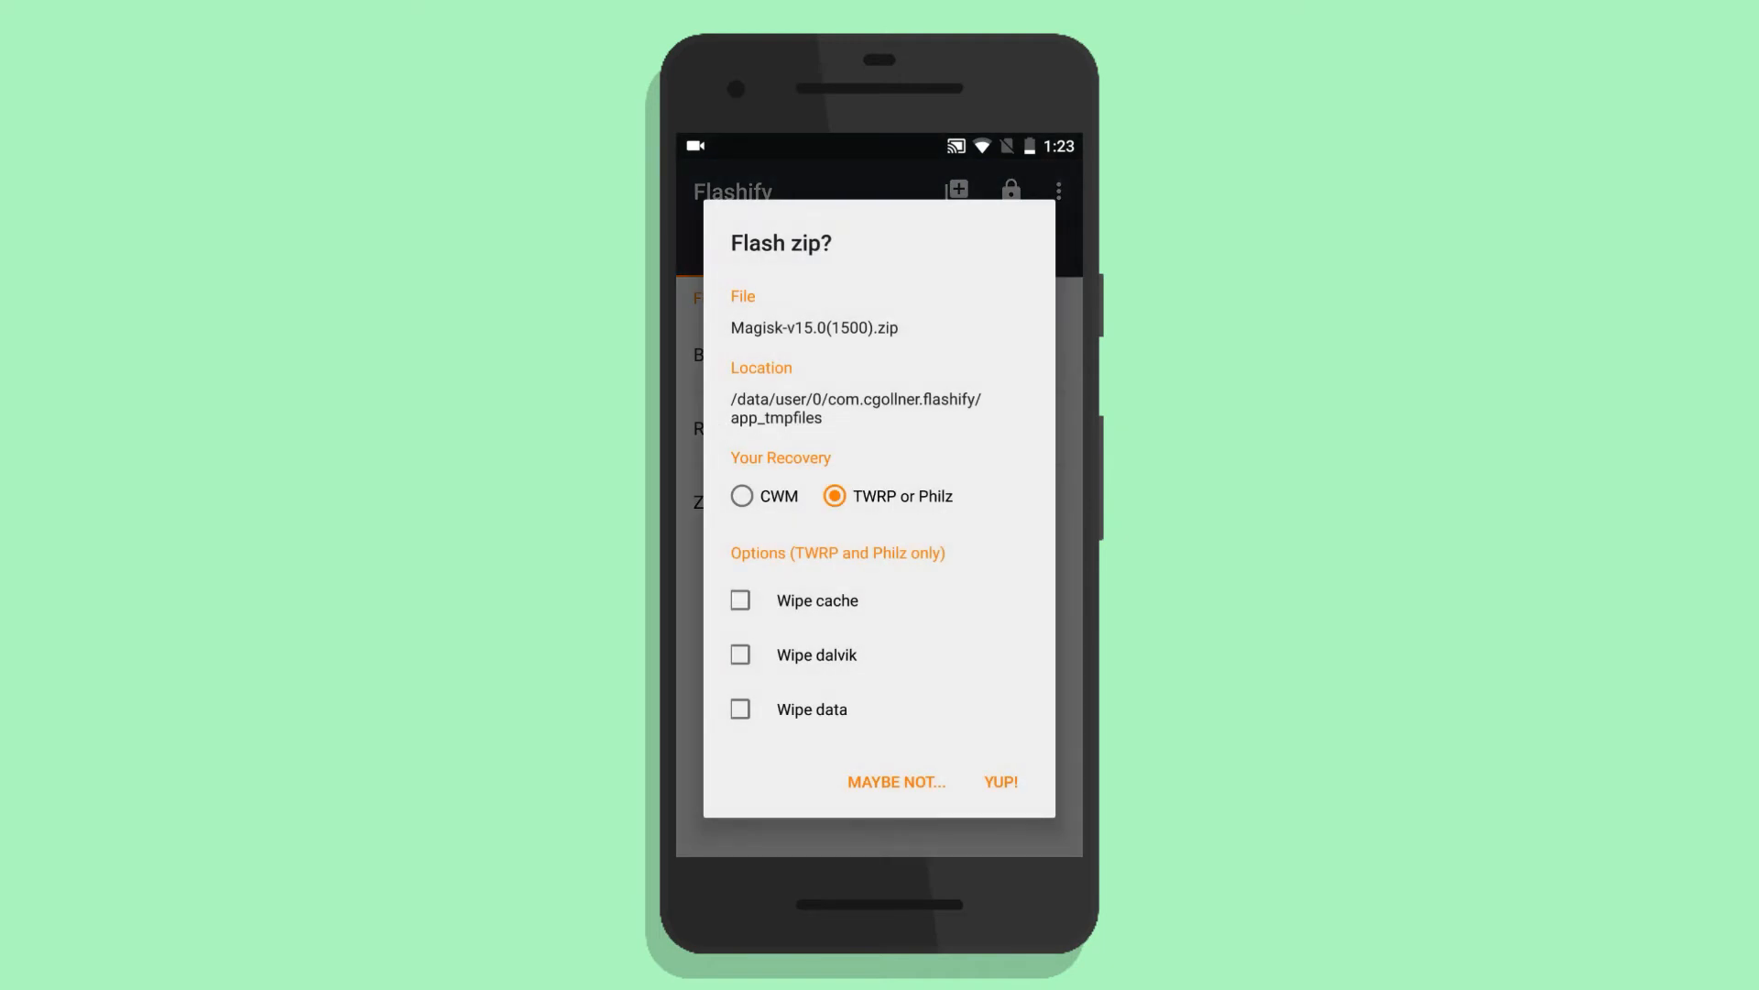
Step: Confirm flashing the Magisk v15.0 zip, choose the file path option, and reboot now
{"action": "left_click", "coordinate": [1001, 782]}
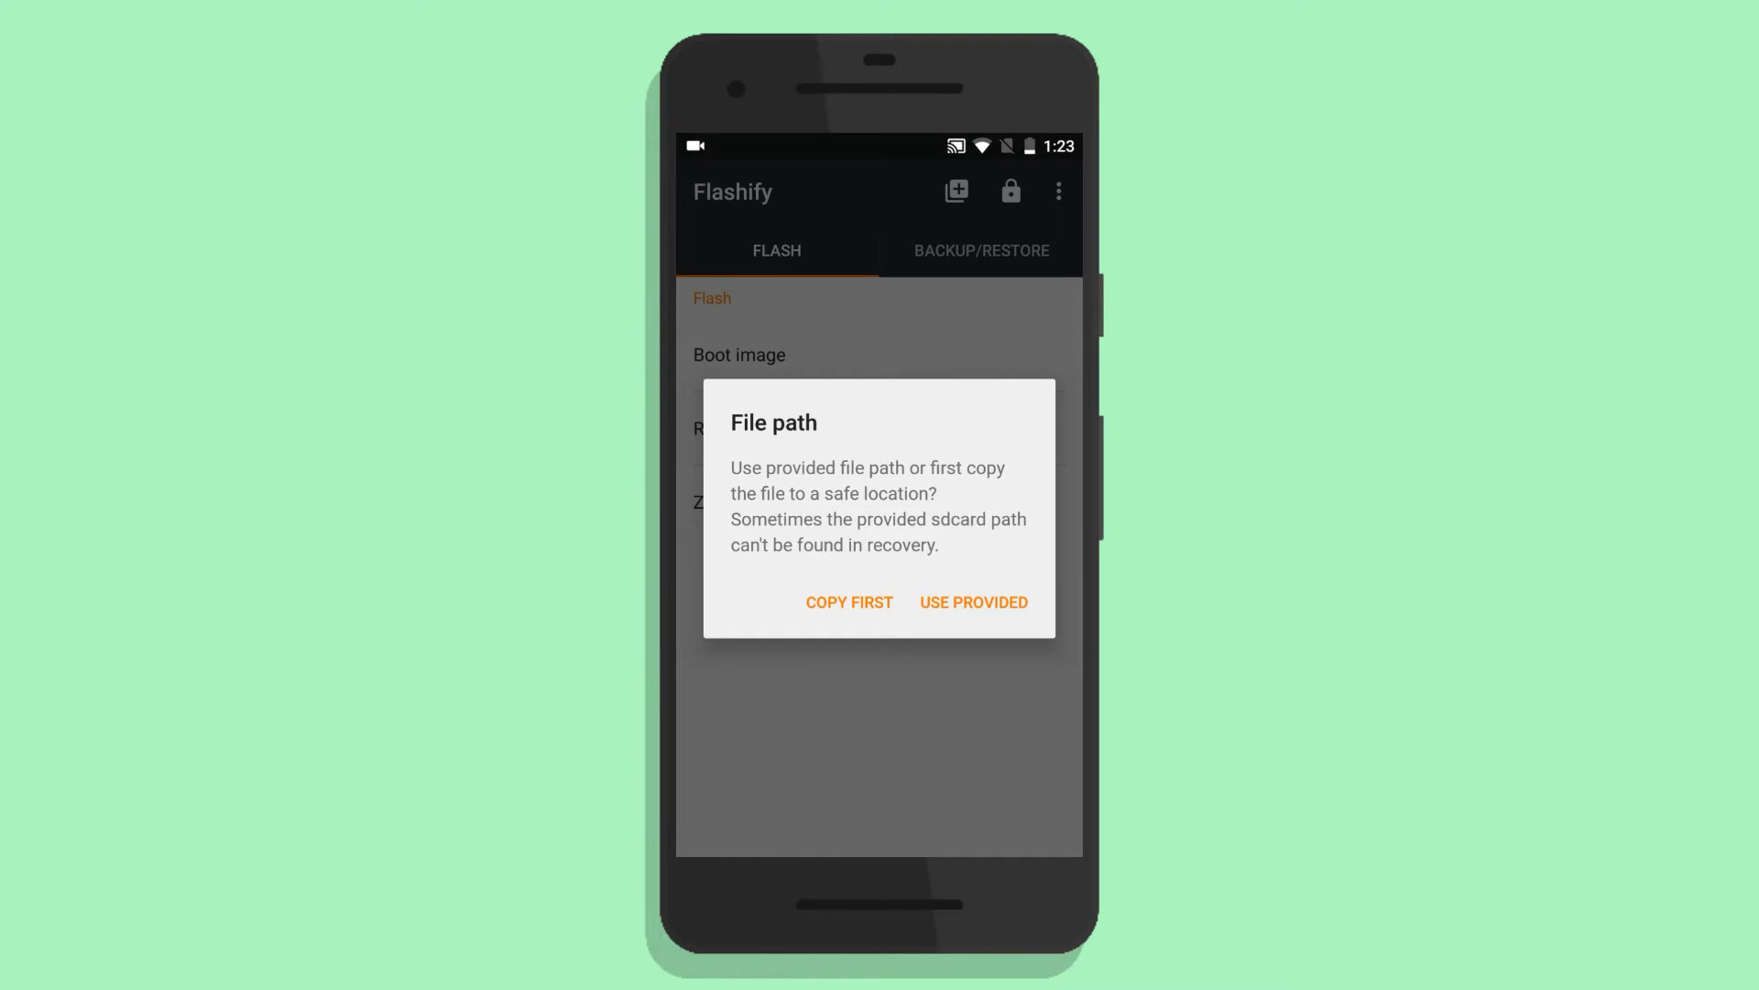
{"action": "left_click", "coordinate": [973, 602]}
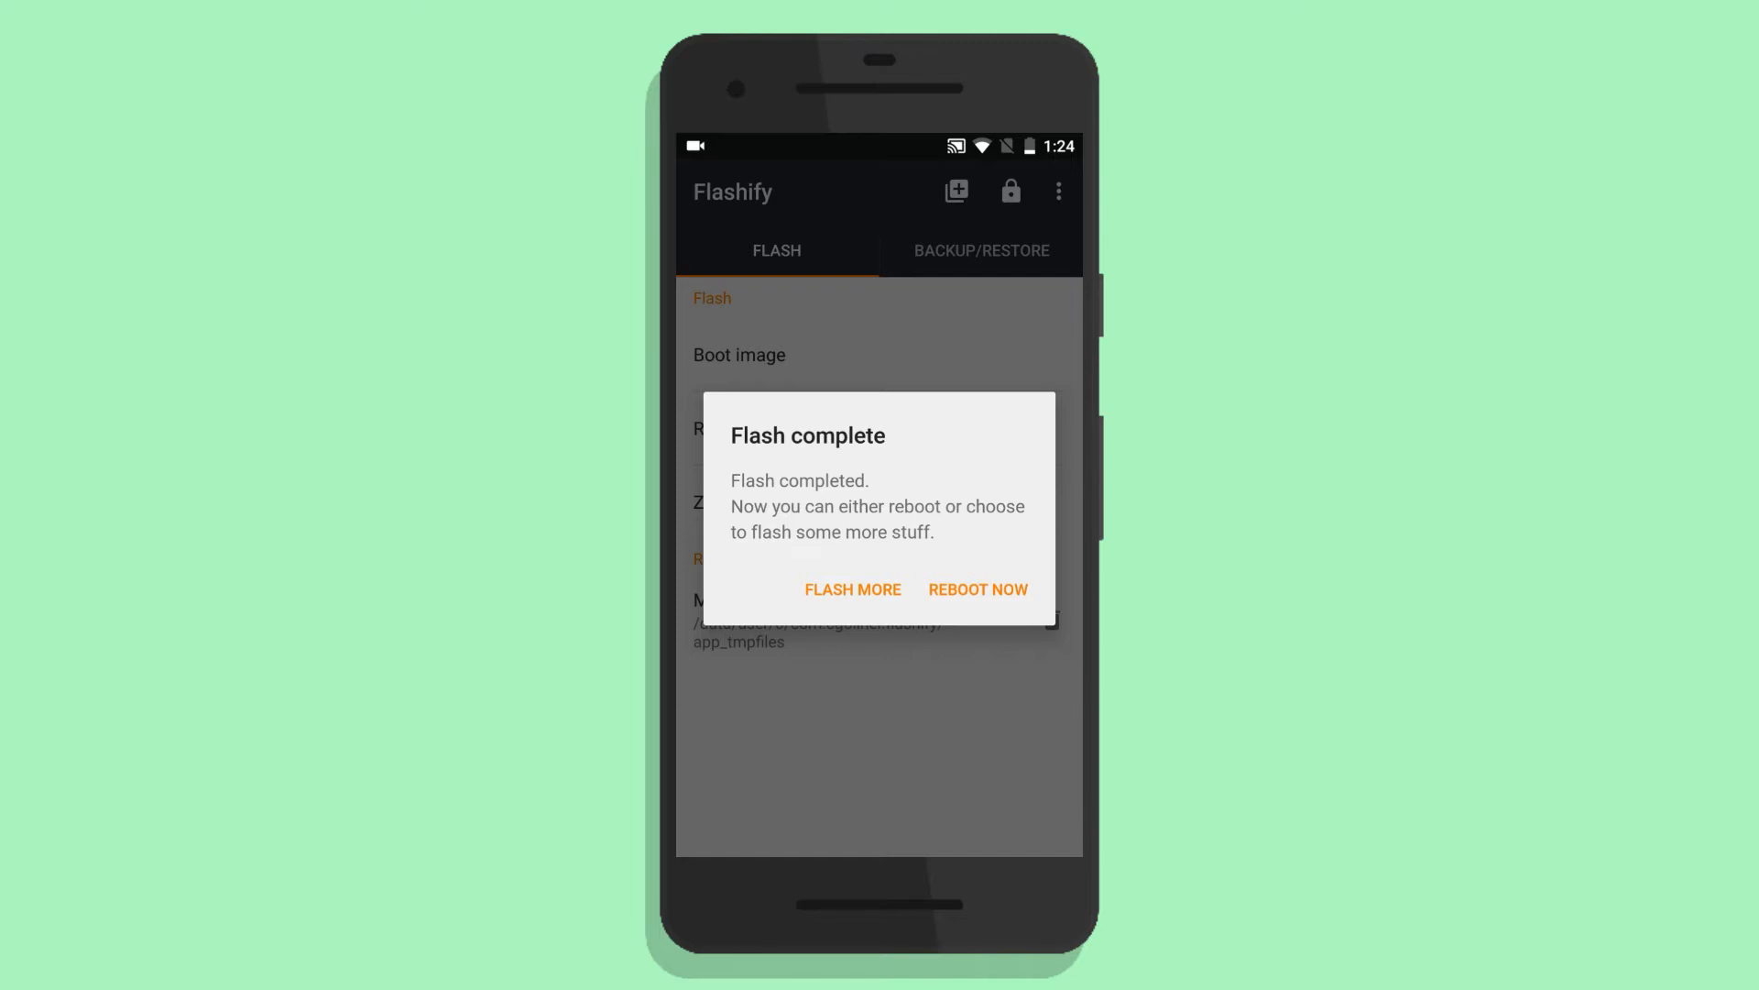
{"action": "left_click", "coordinate": [853, 590]}
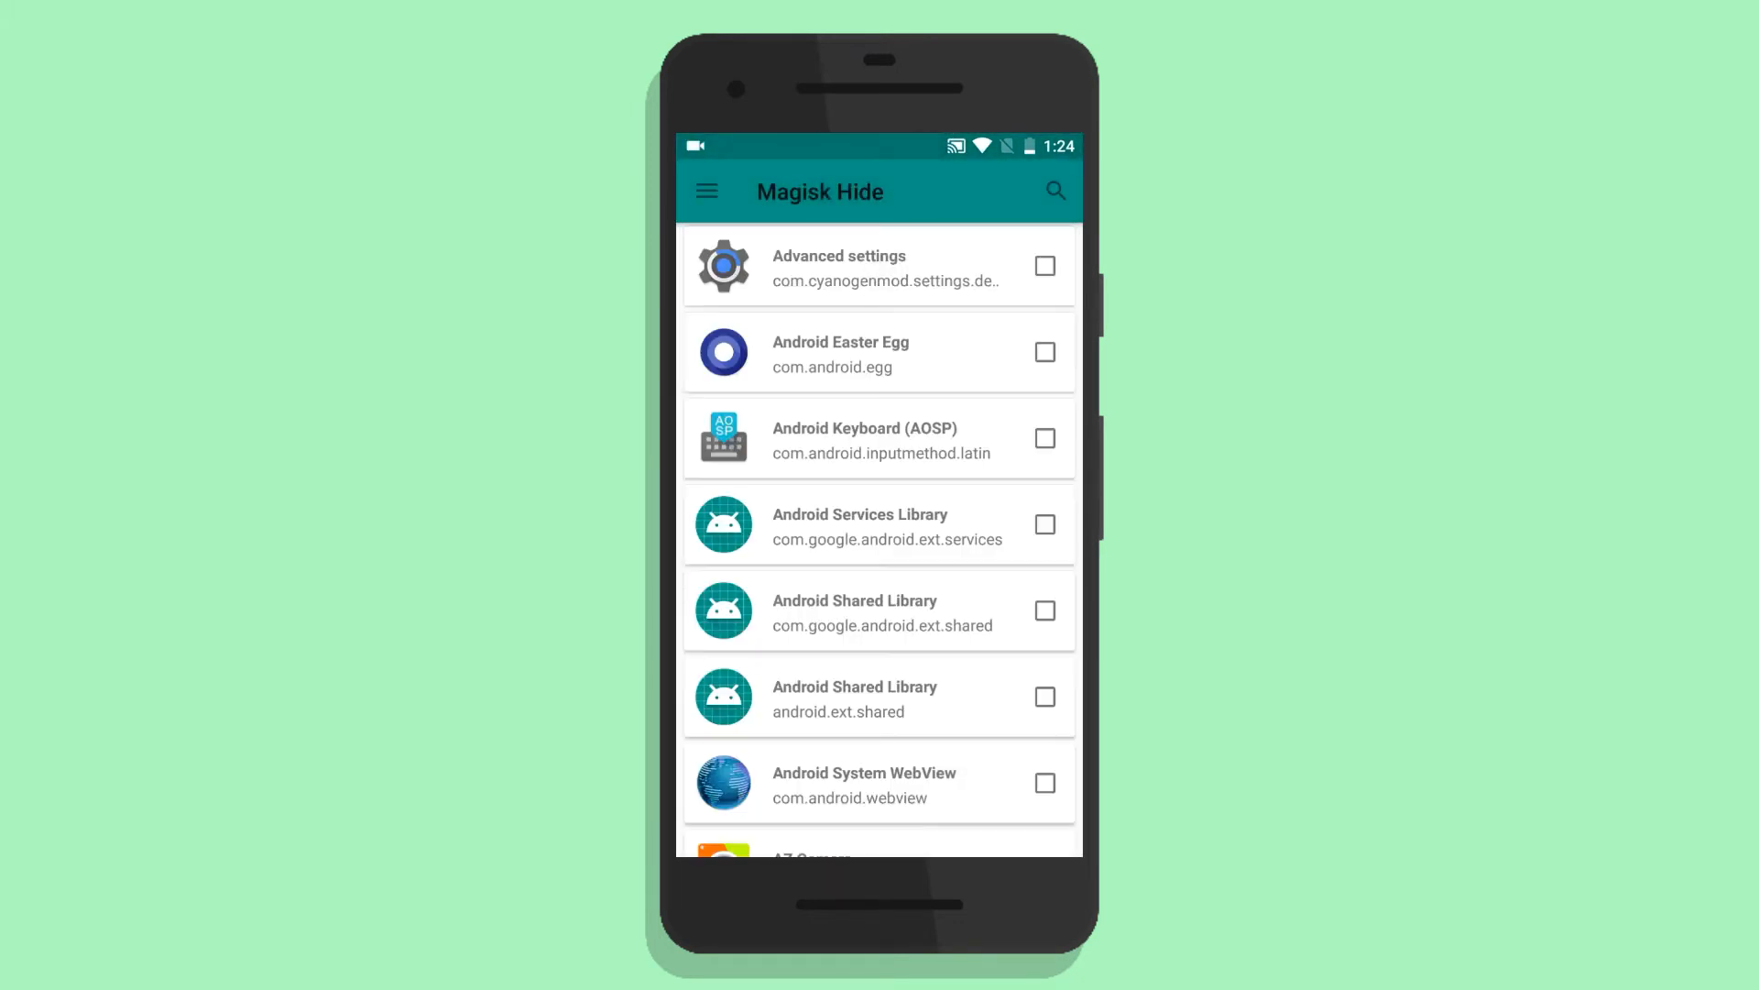
Step: Scroll the Magisk Hide app list, then start a SafetyNet check from the status page
{"action": "scroll", "scroll_direction": "down", "scroll_amount": 3}
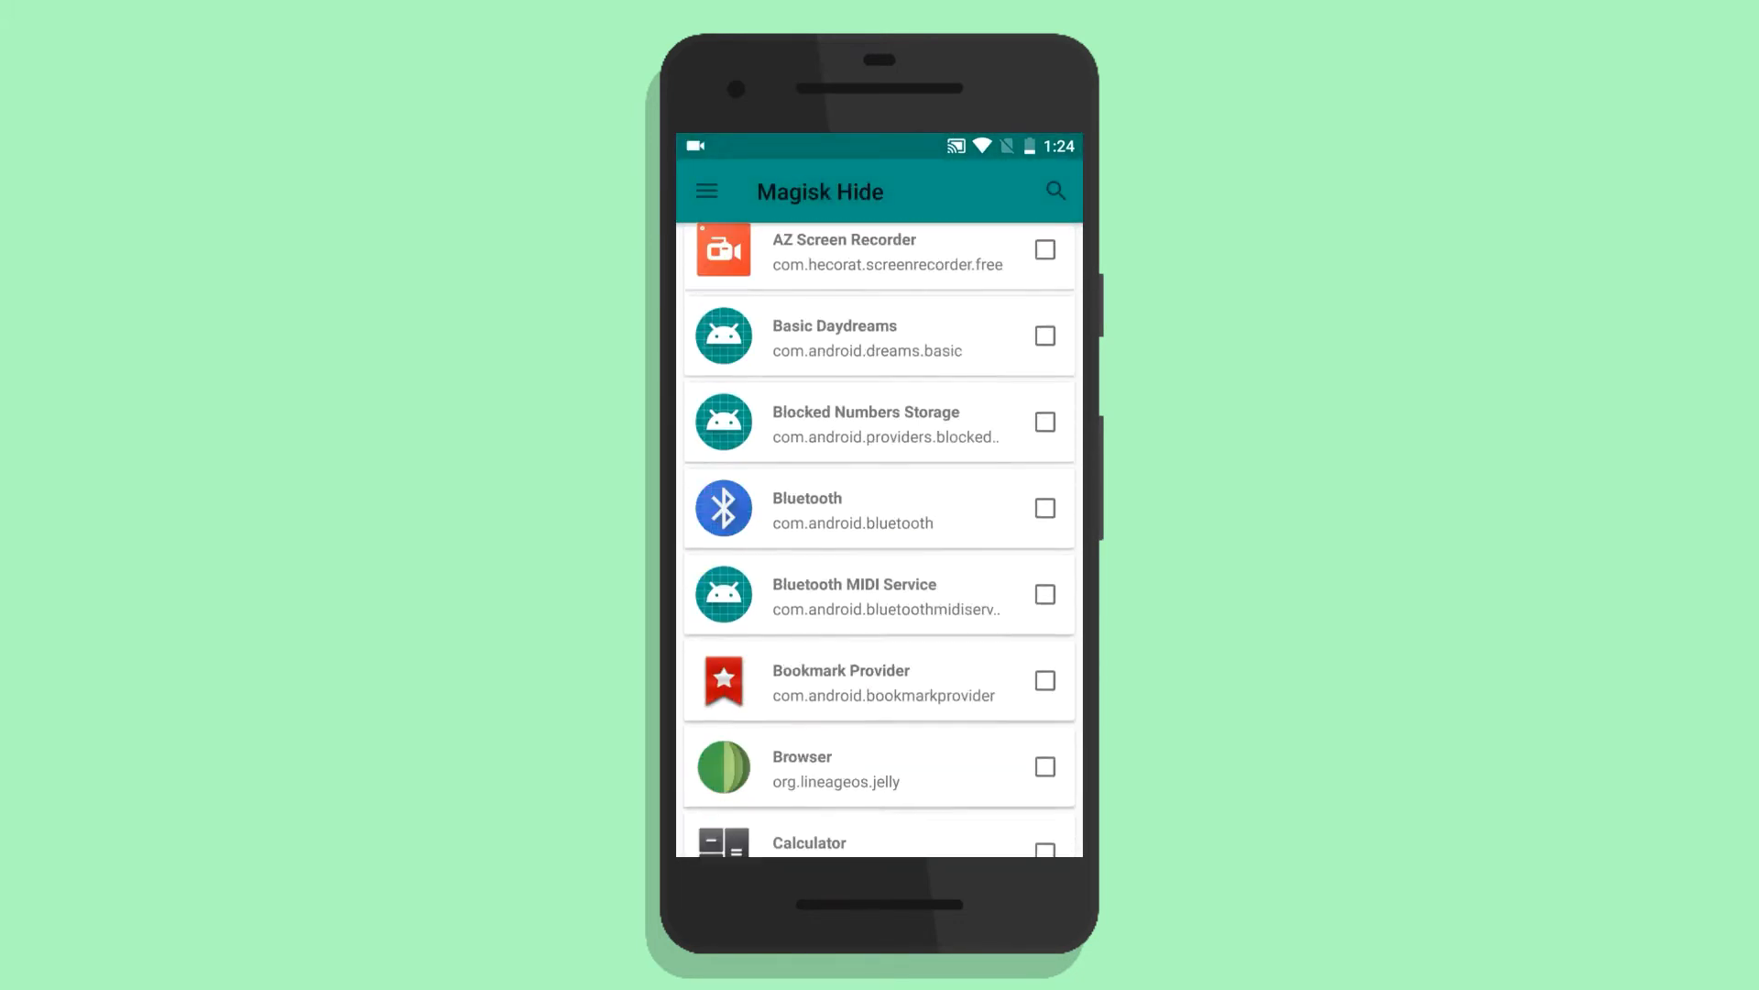
{"action": "scroll", "scroll_direction": "down", "scroll_amount": 3}
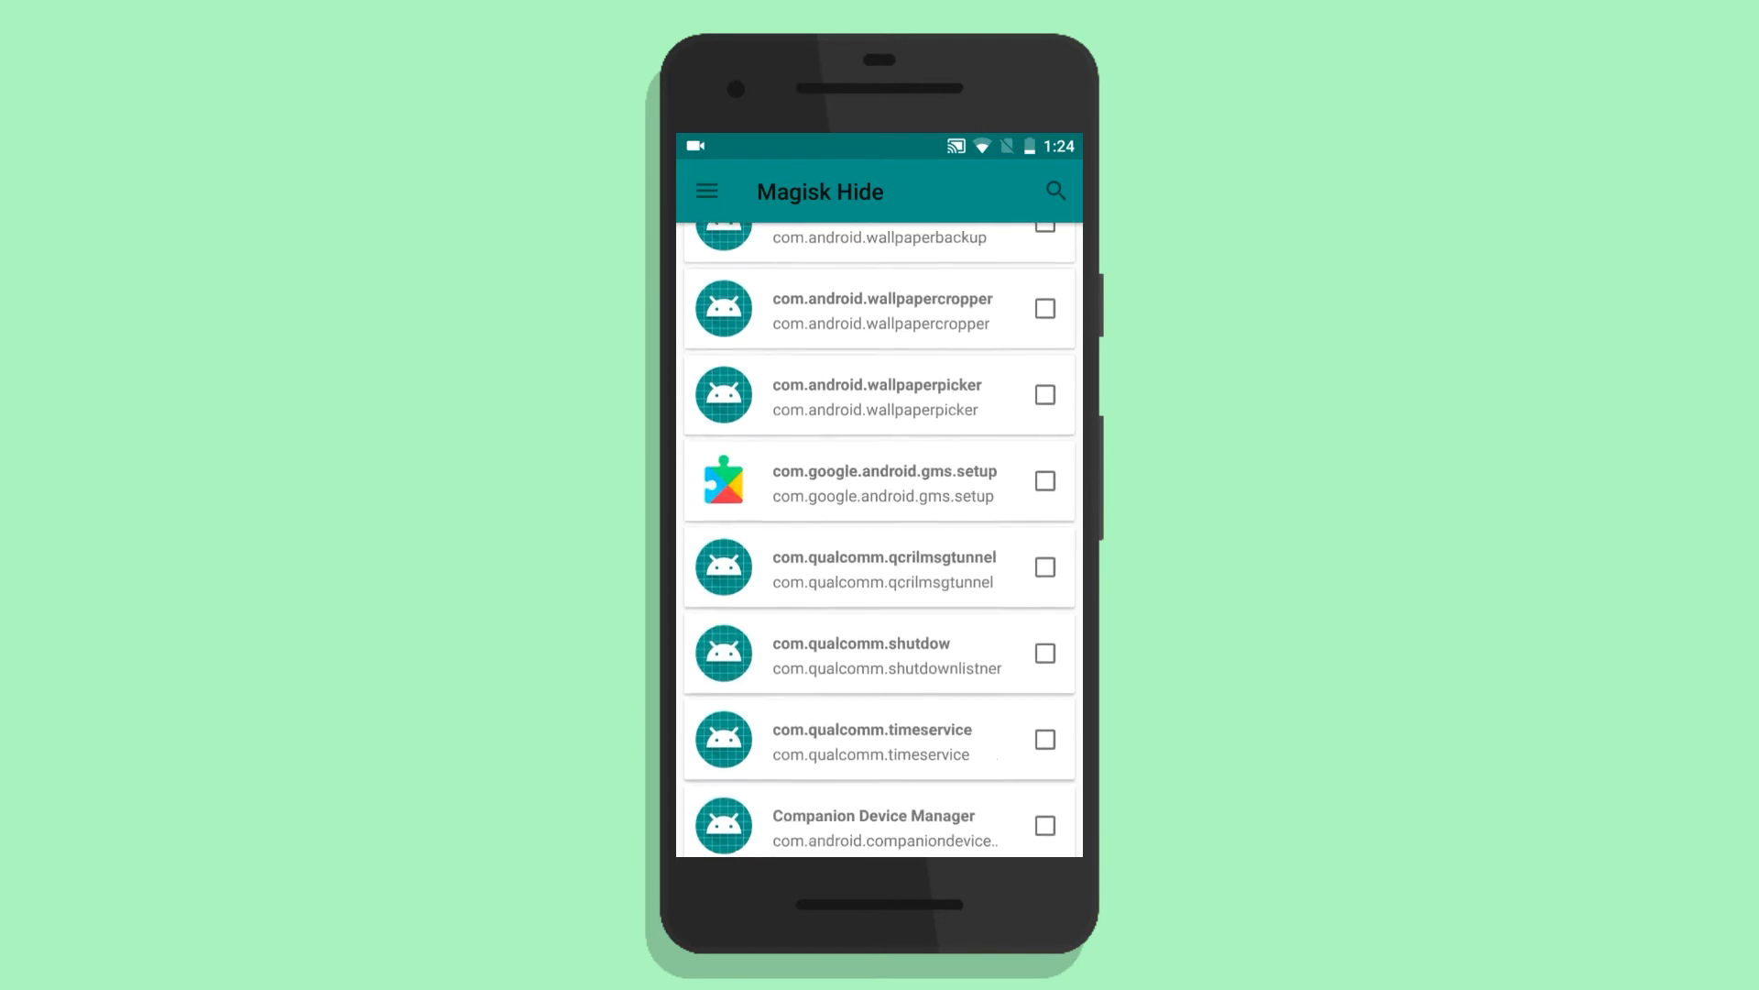
{"action": "scroll", "scroll_direction": "down", "scroll_amount": 3}
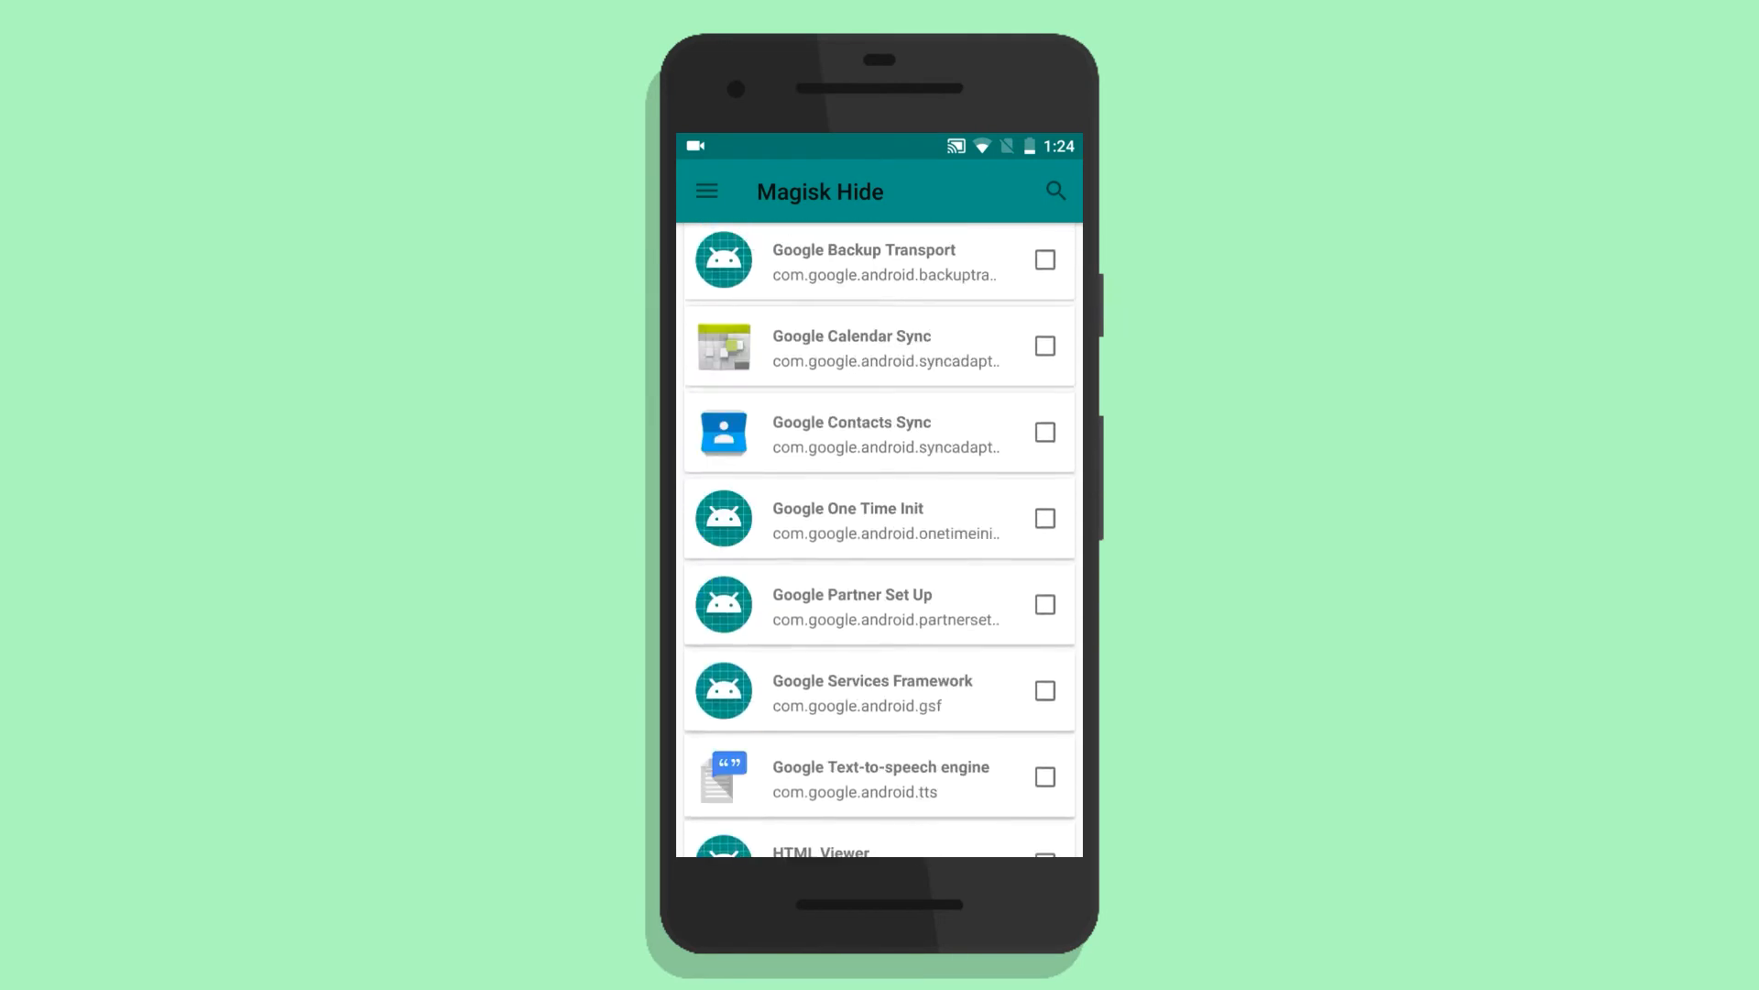
{"action": "scroll", "scroll_direction": "down", "scroll_amount": 3}
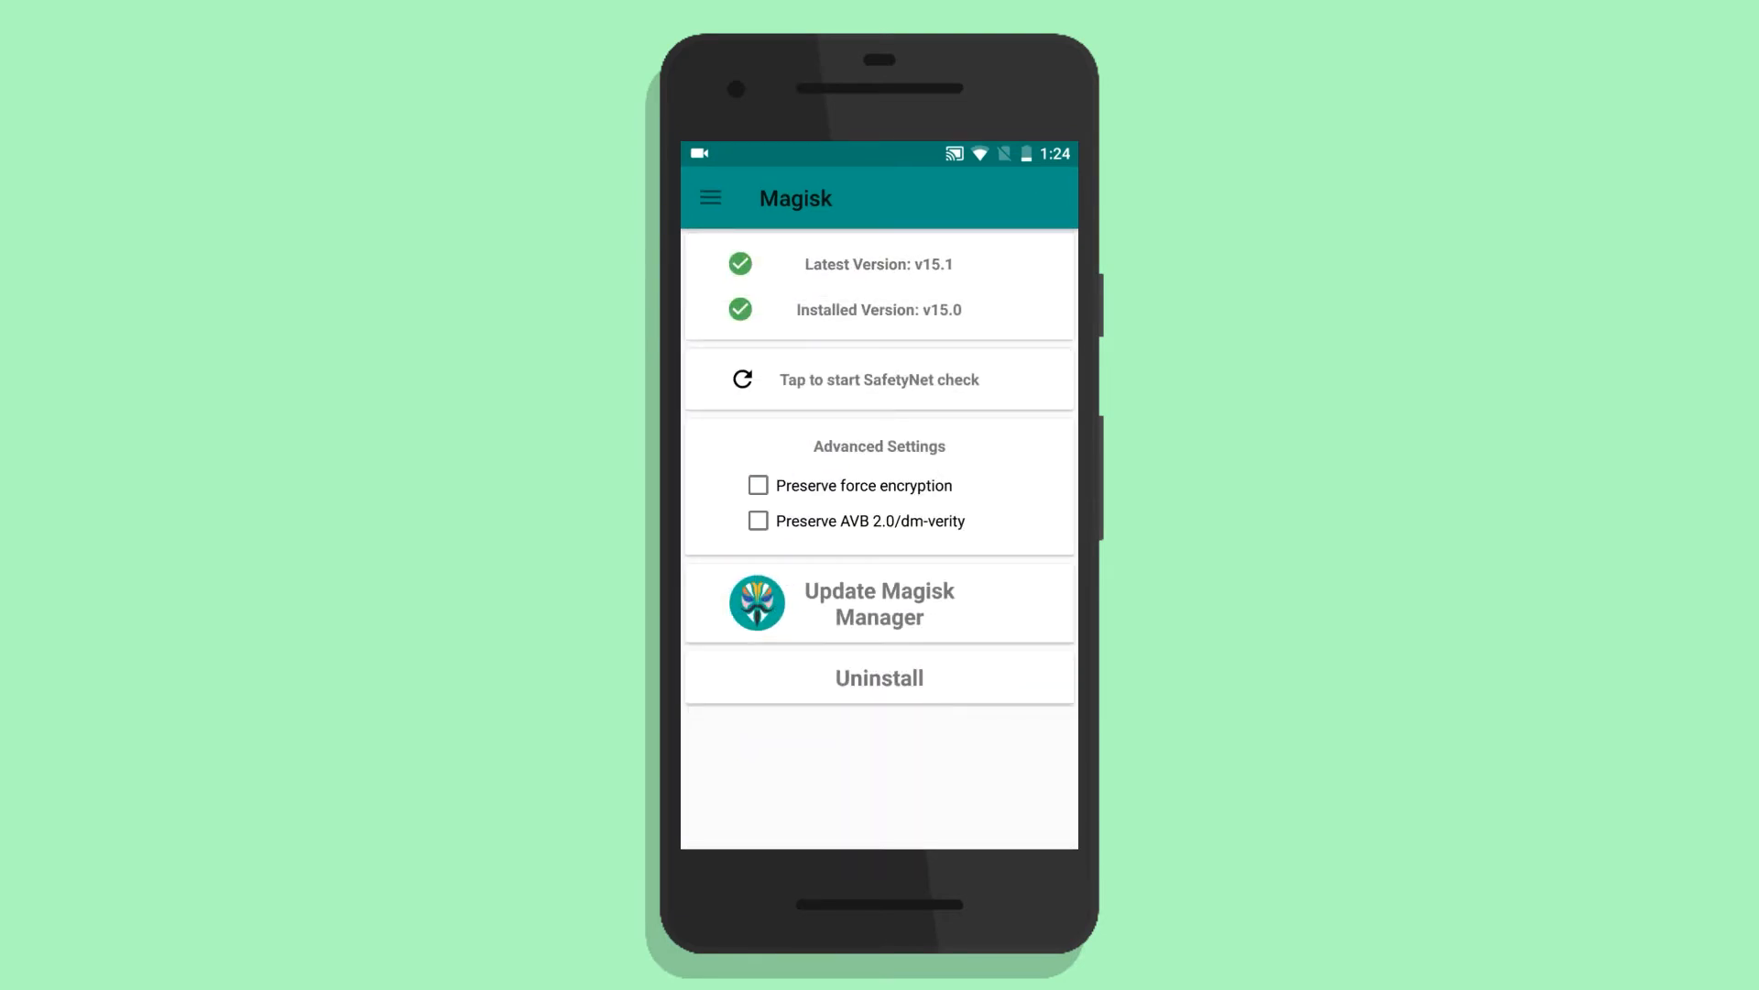
{"action": "left_click", "coordinate": [878, 379]}
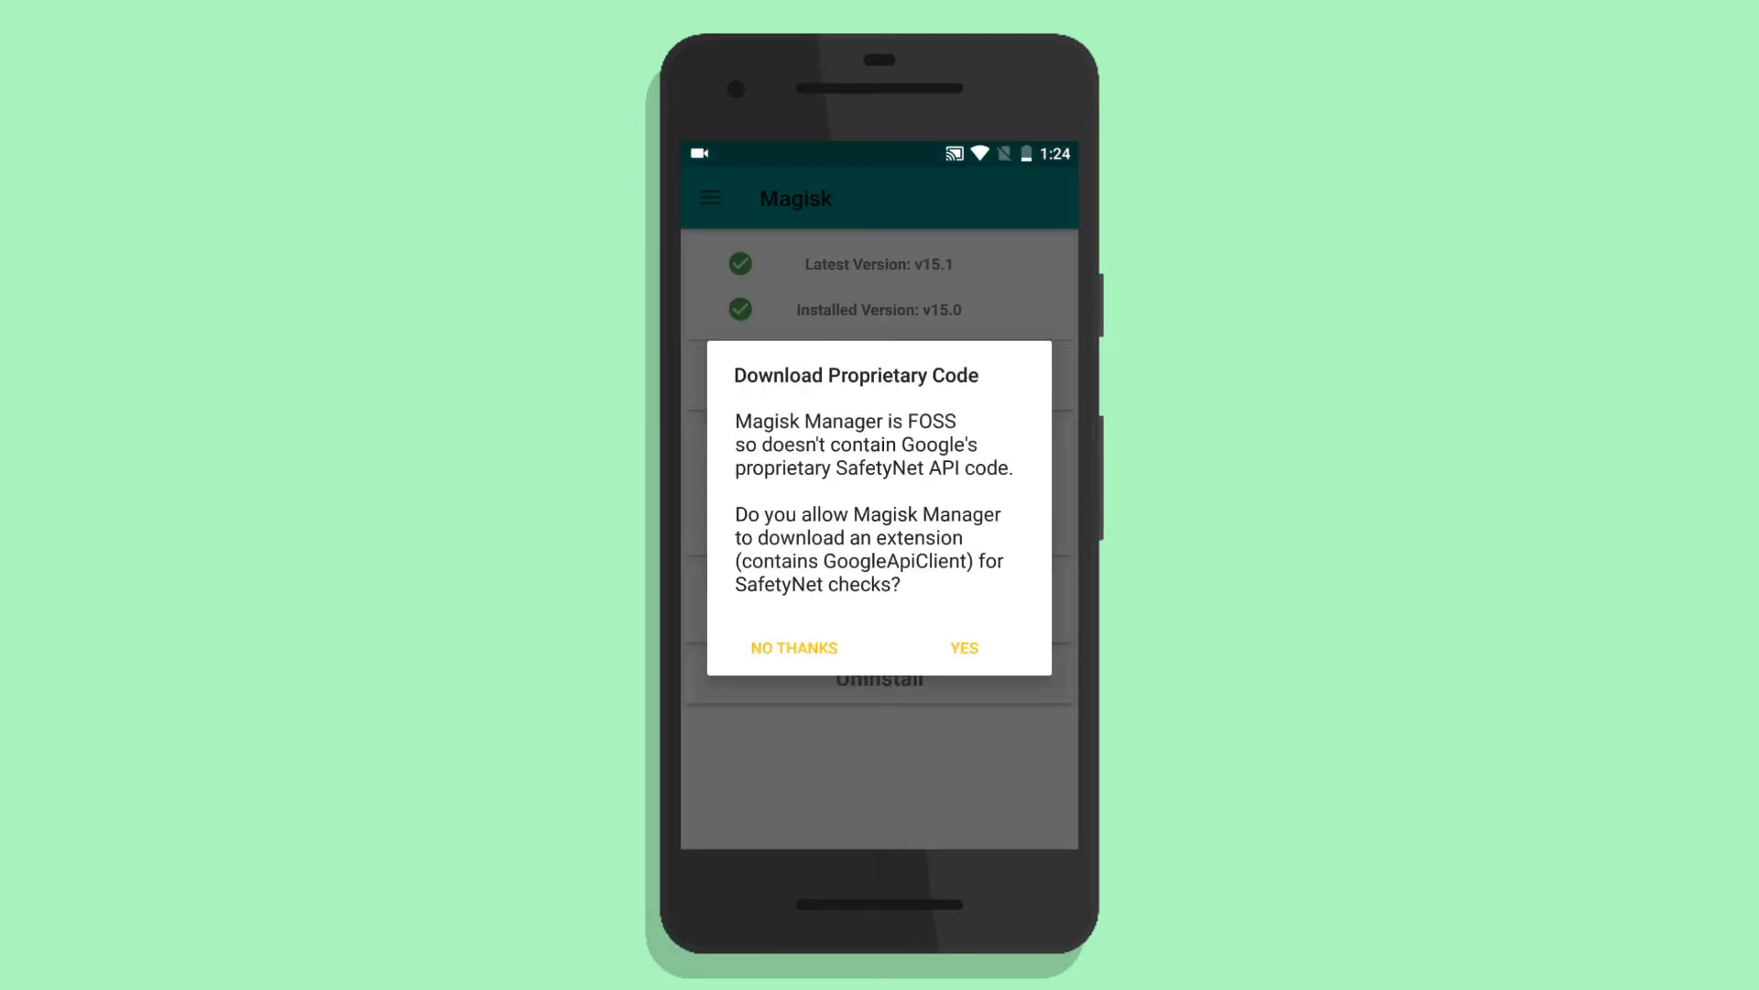
Step: Answer the Download Proprietary Code prompt for the SafetyNet extension
{"action": "left_click", "coordinate": [964, 648]}
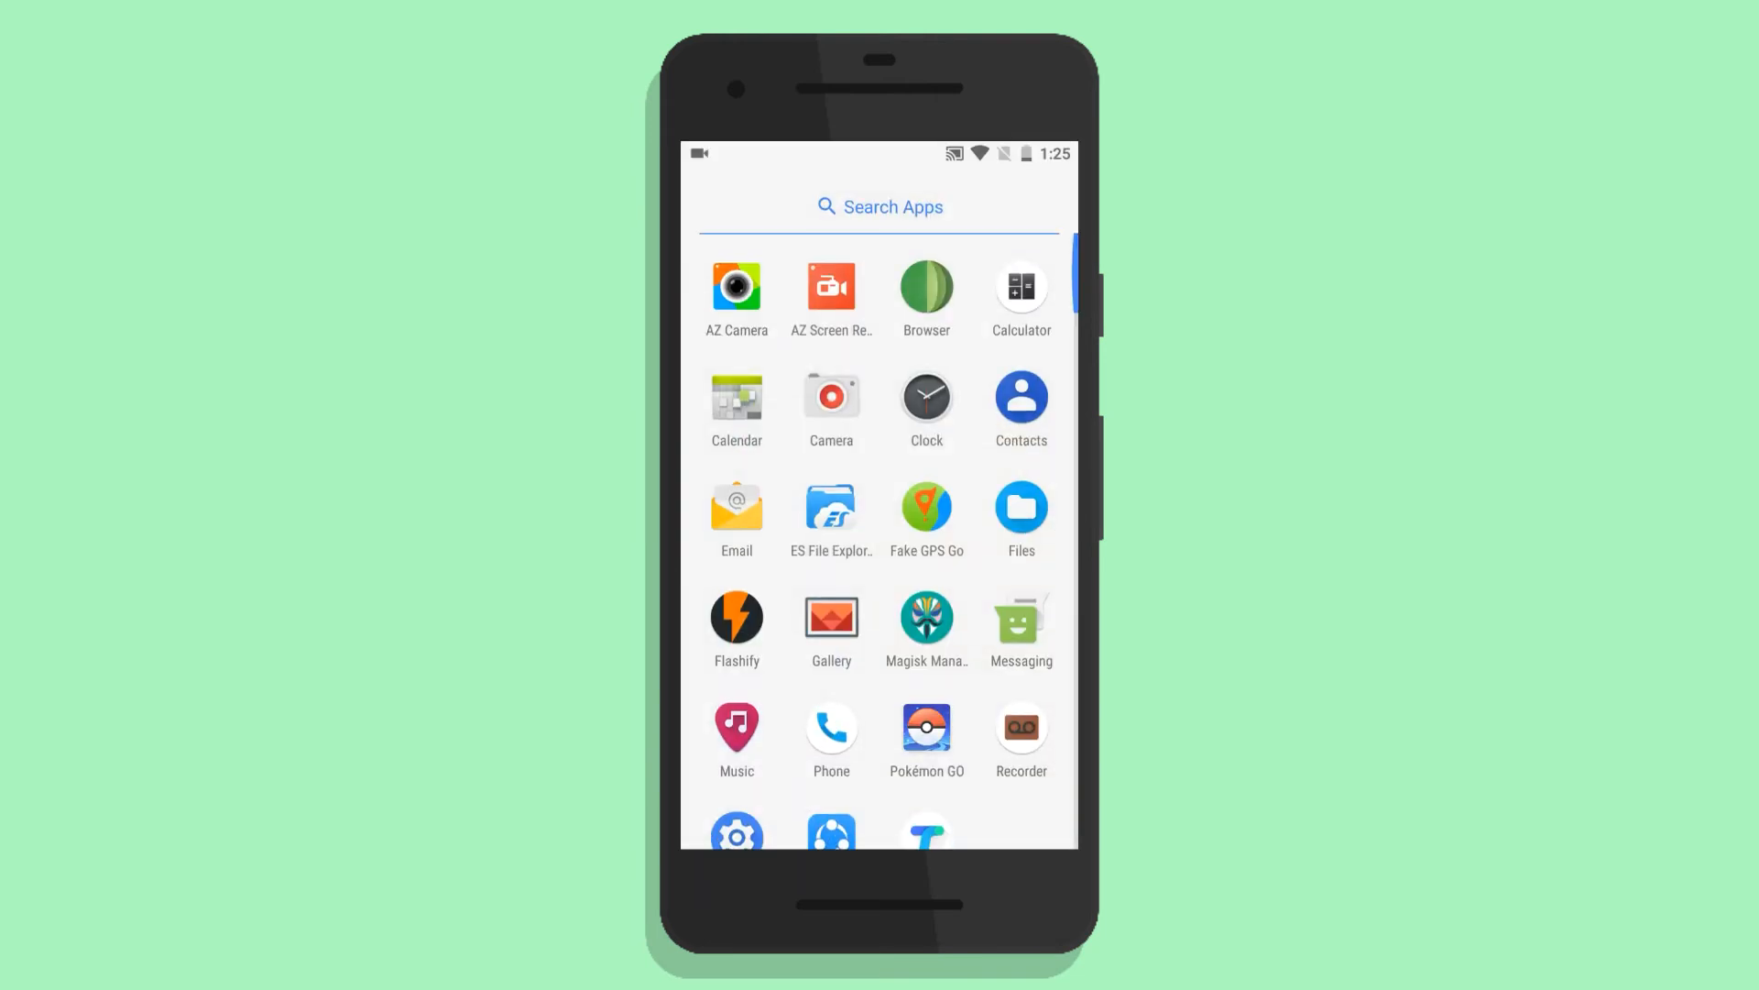
Step: Launch Pokémon GO from the app drawer
{"action": "left_click", "coordinate": [926, 726]}
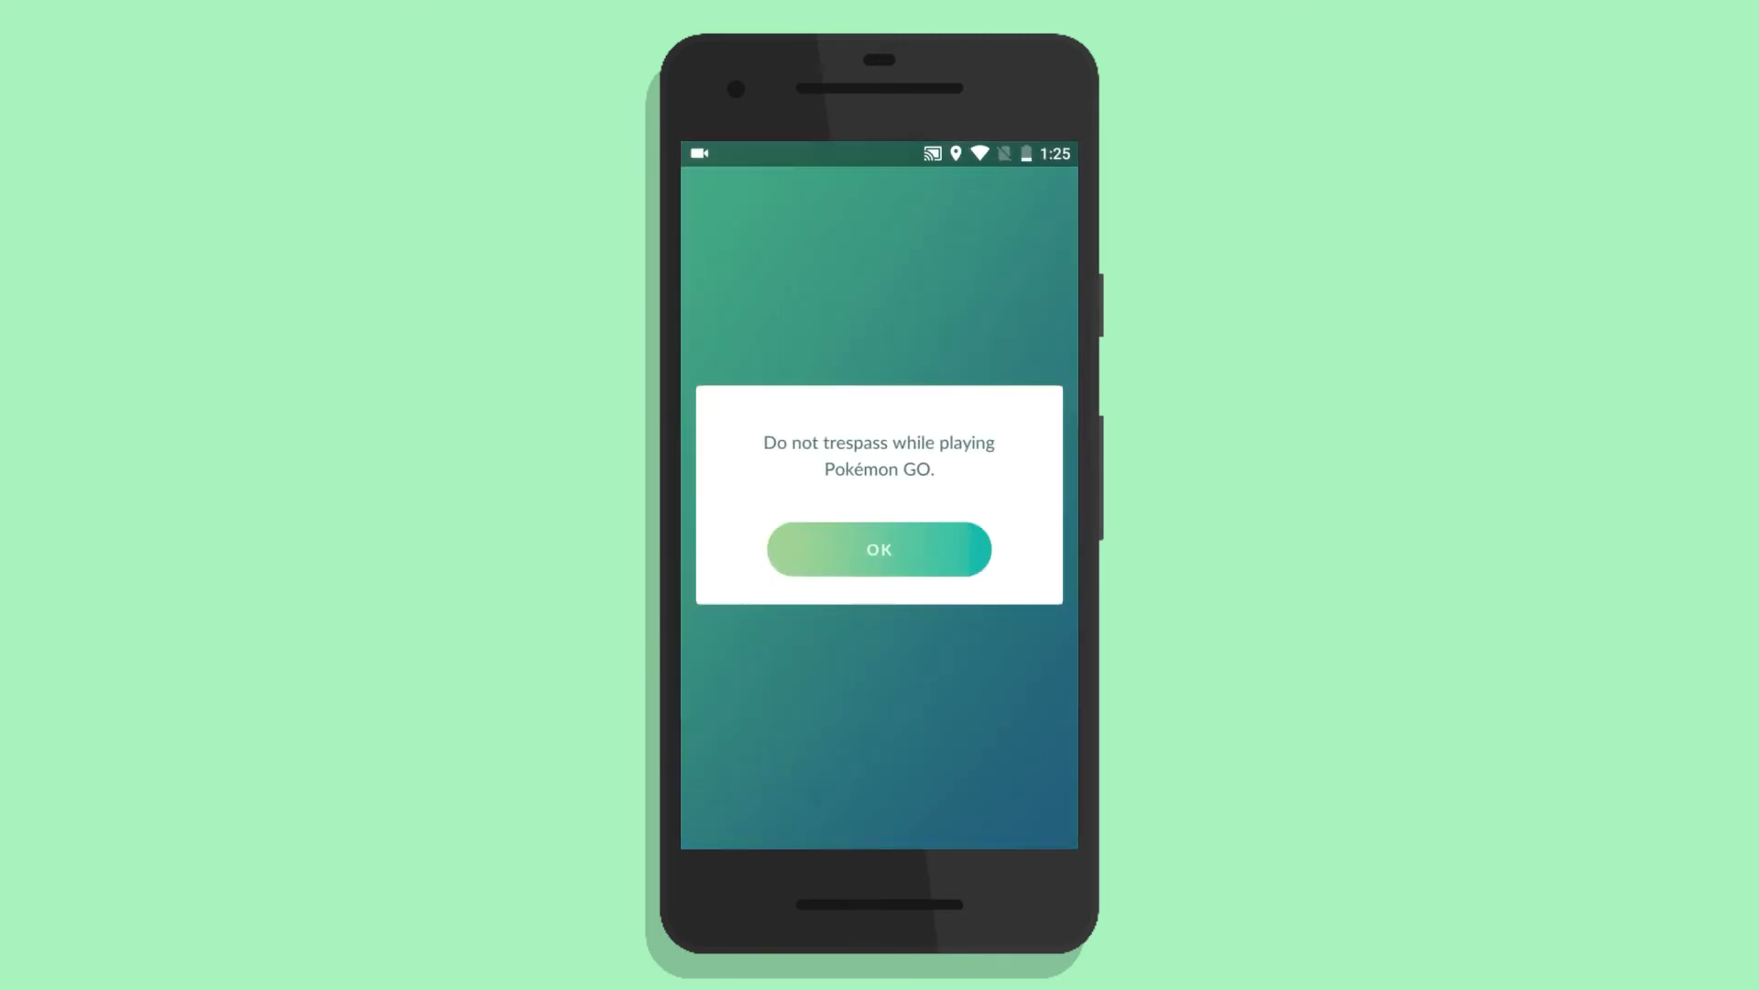
Step: Acknowledge the 'Do not trespass' warning with OK
{"action": "left_click", "coordinate": [879, 549]}
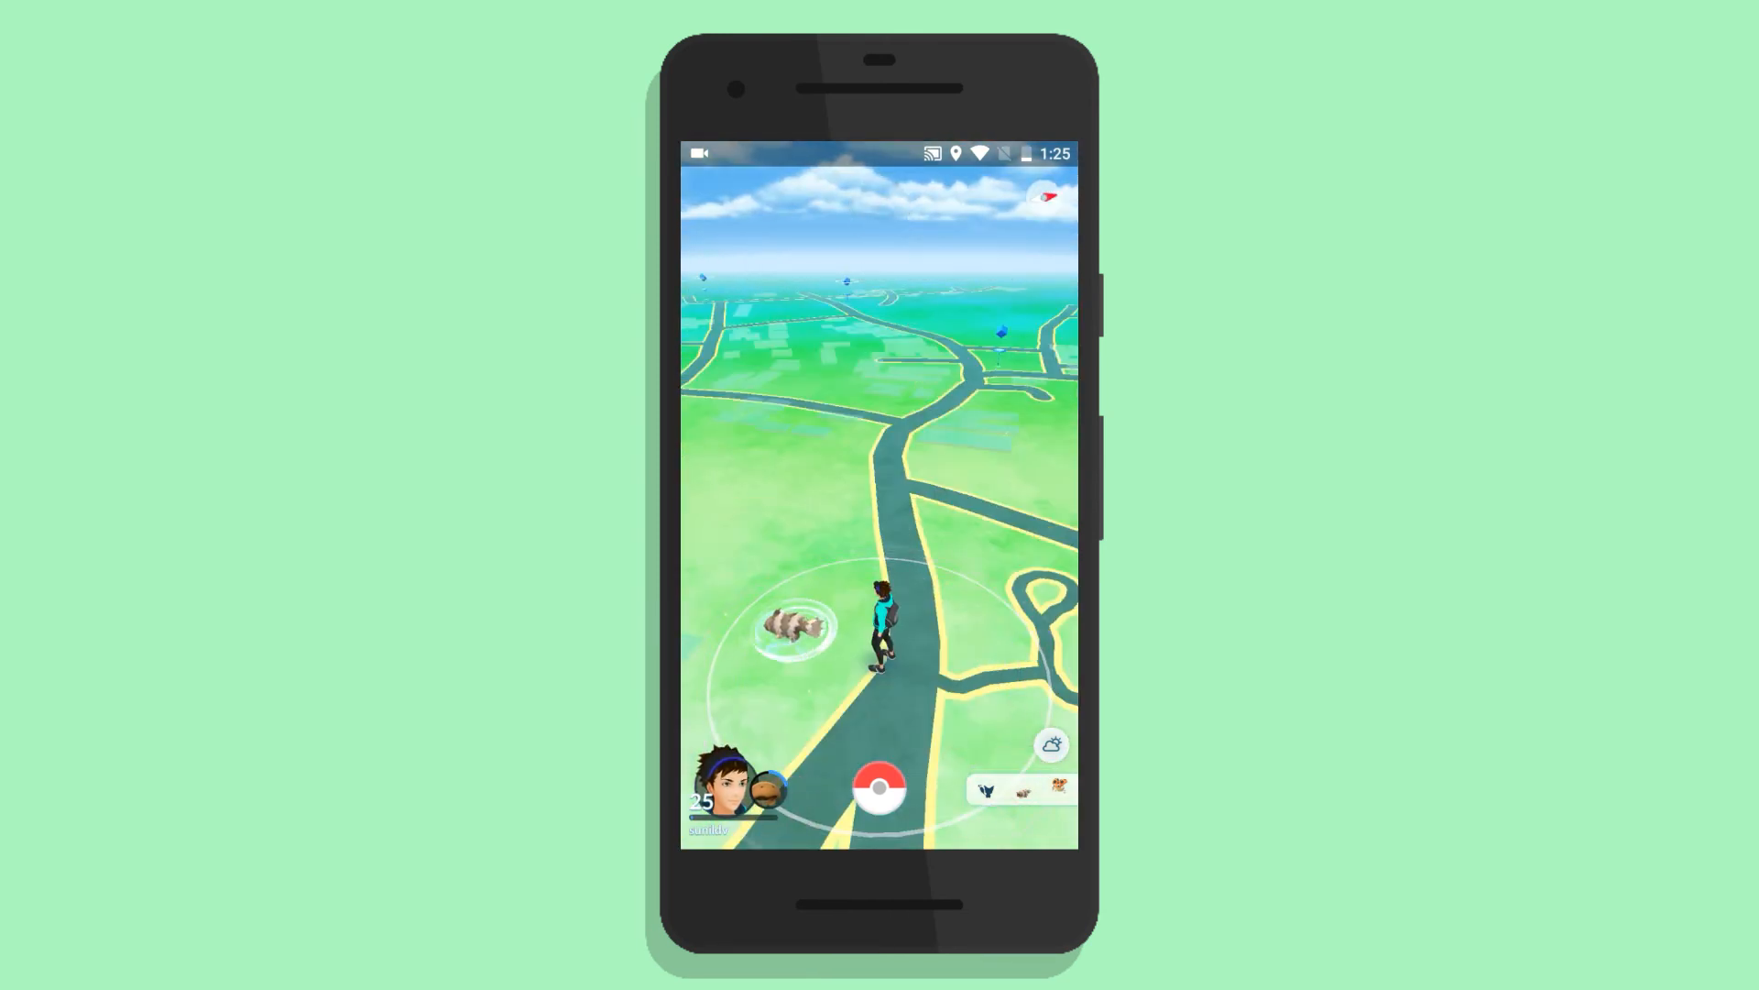
{"action": "left_click", "coordinate": [1020, 788]}
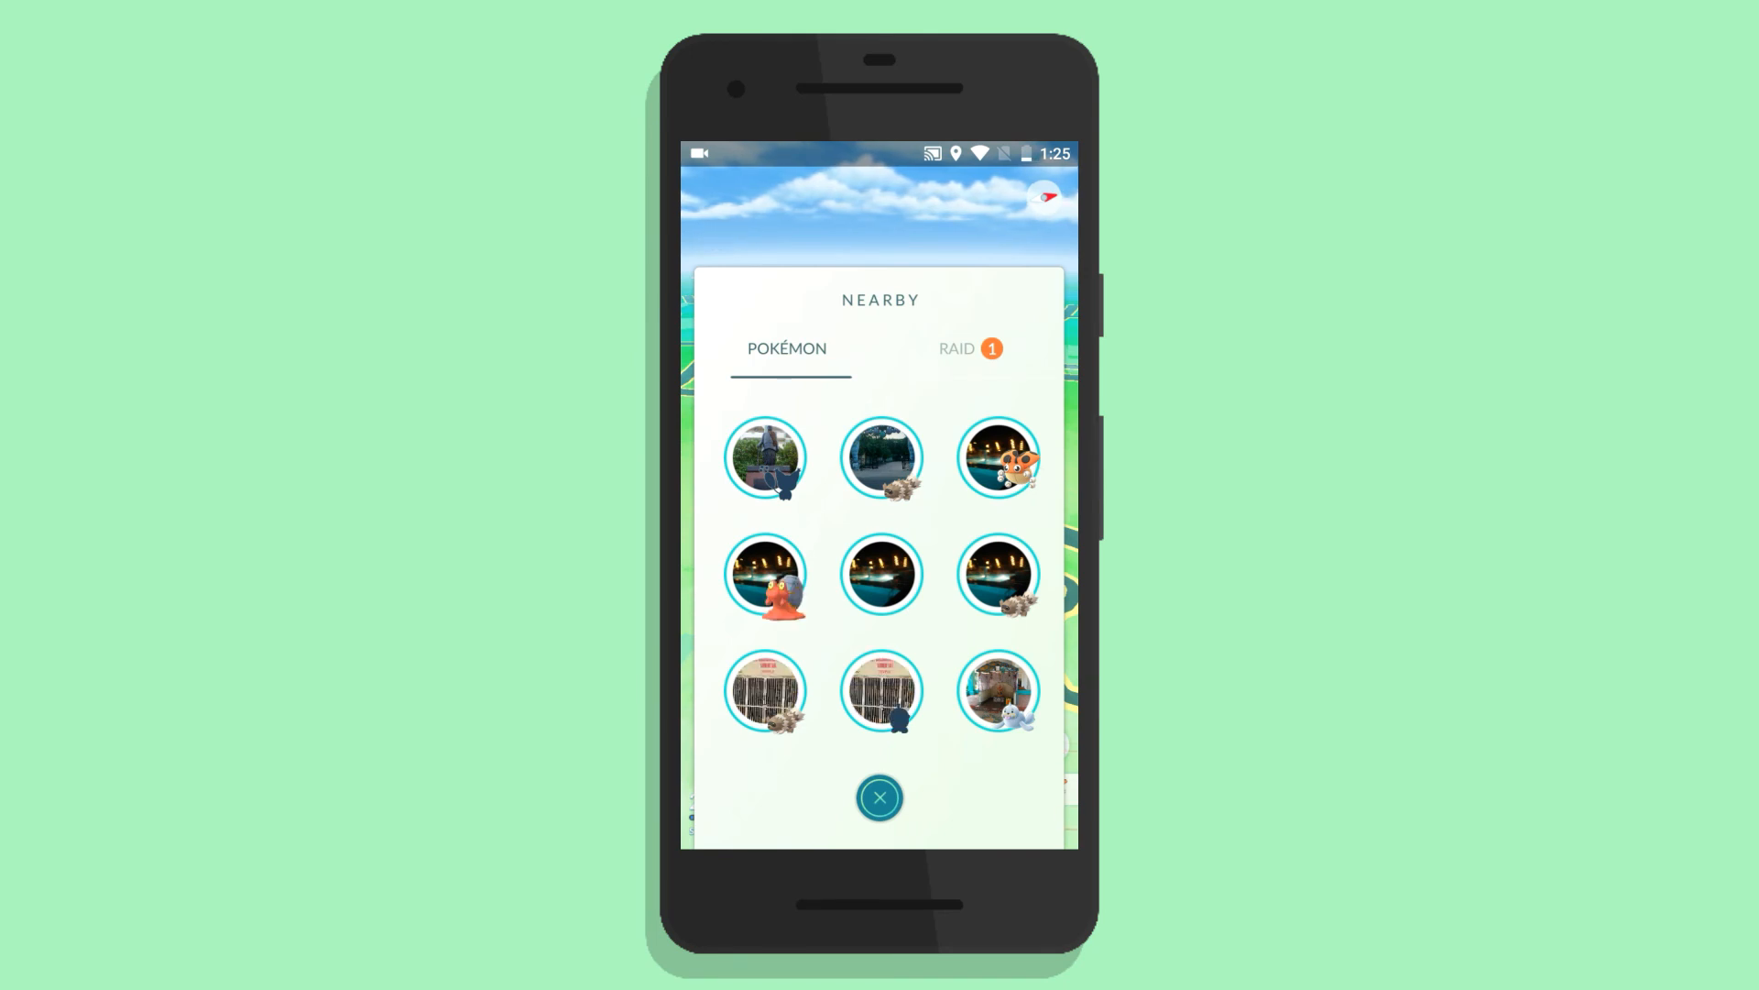
{"action": "left_click", "coordinate": [880, 798]}
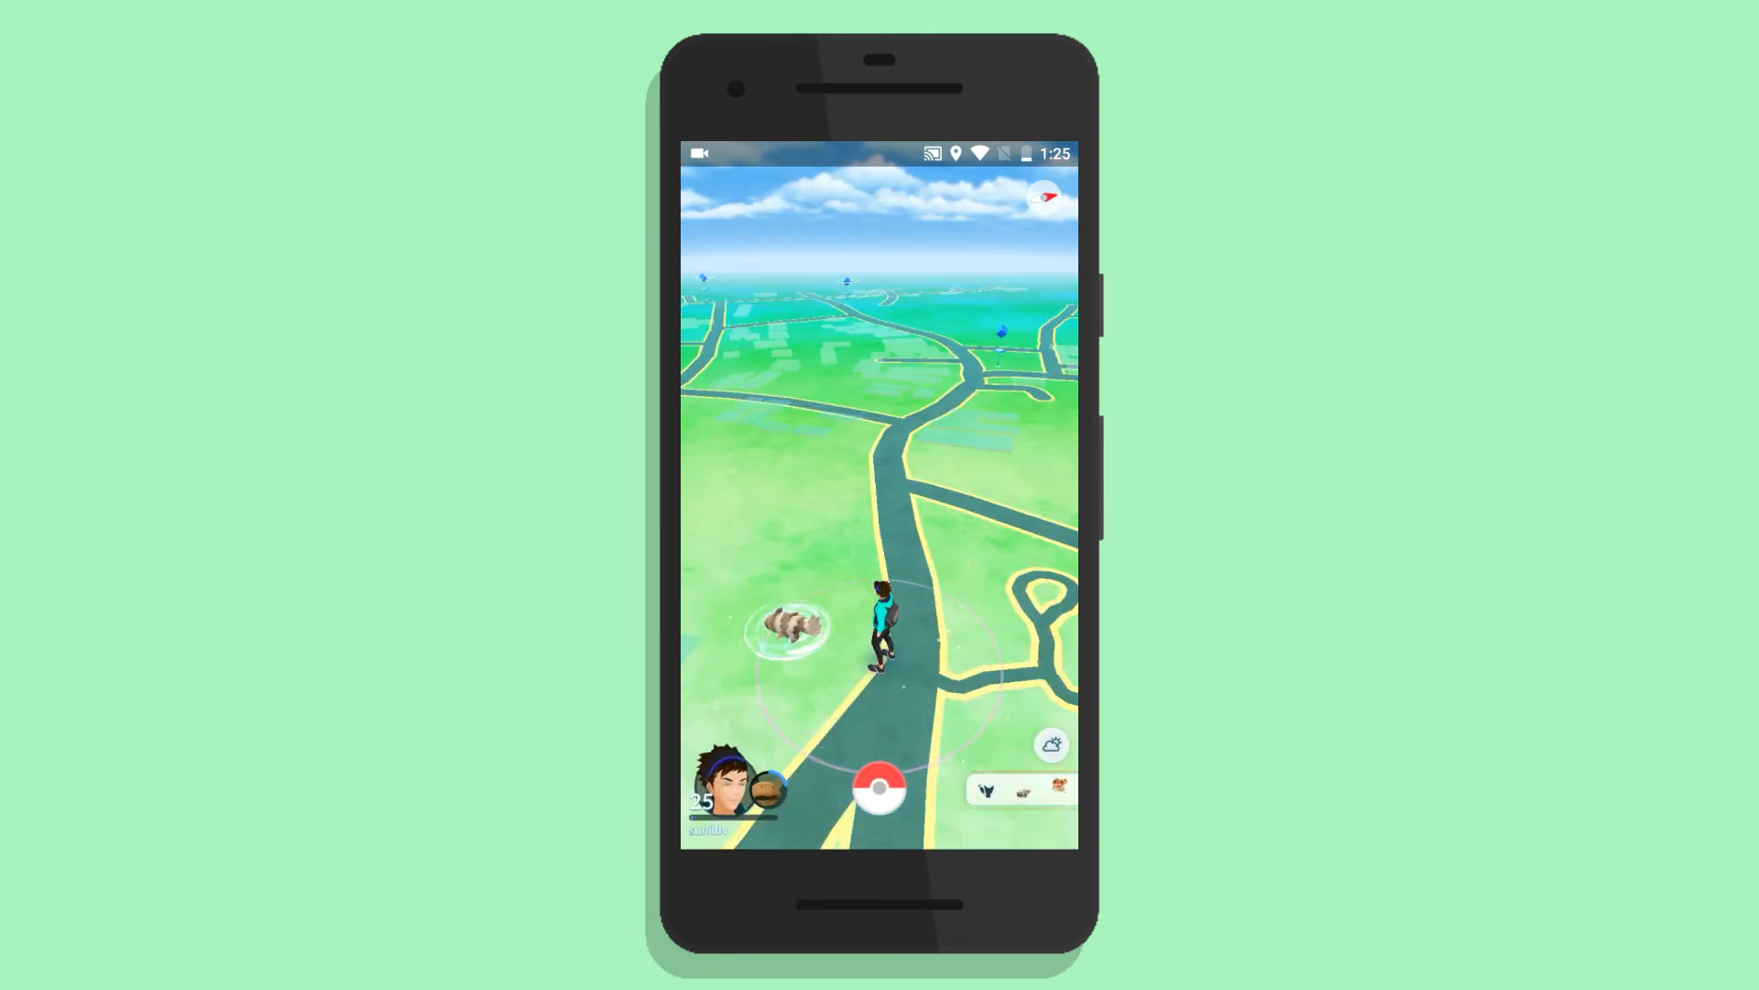